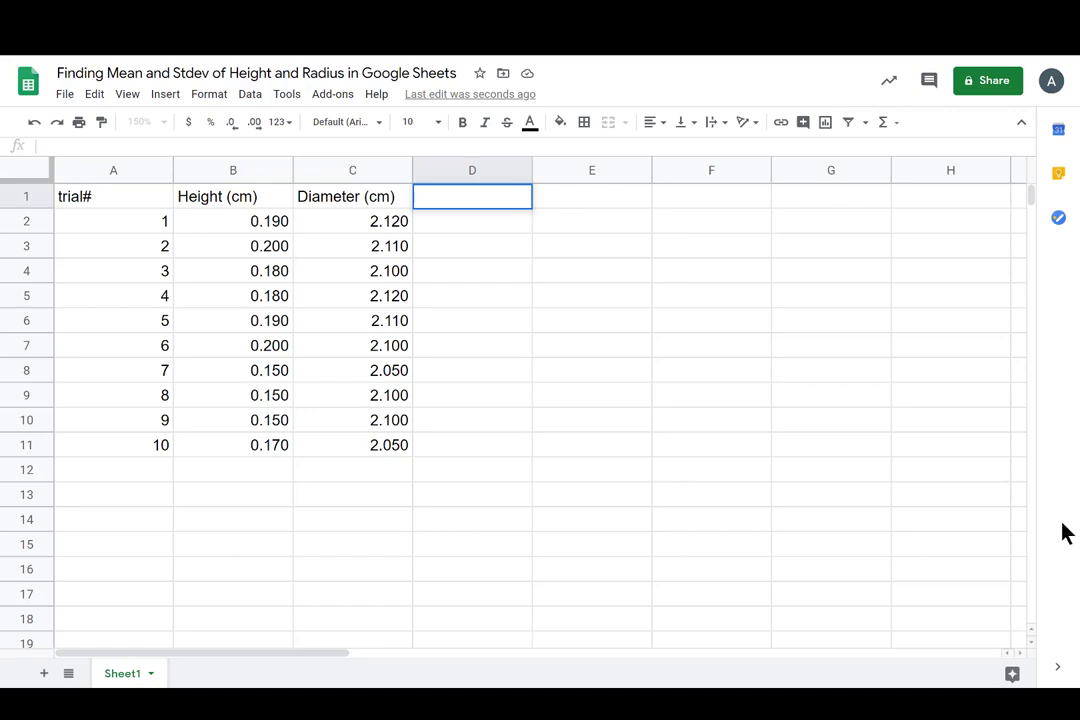
{"action": "mouse_move", "coordinate": [1060, 472]}
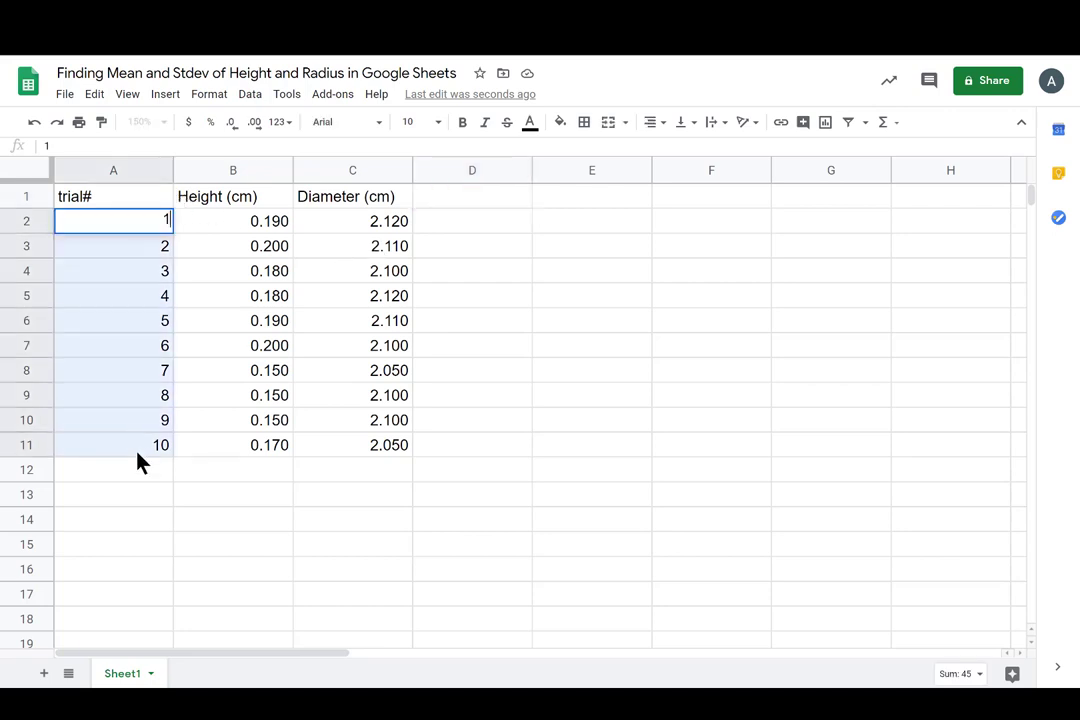
Step: Look over the ten height and diameter measurements and the empty cells below them
{"action": "left_click", "coordinate": [232, 220]}
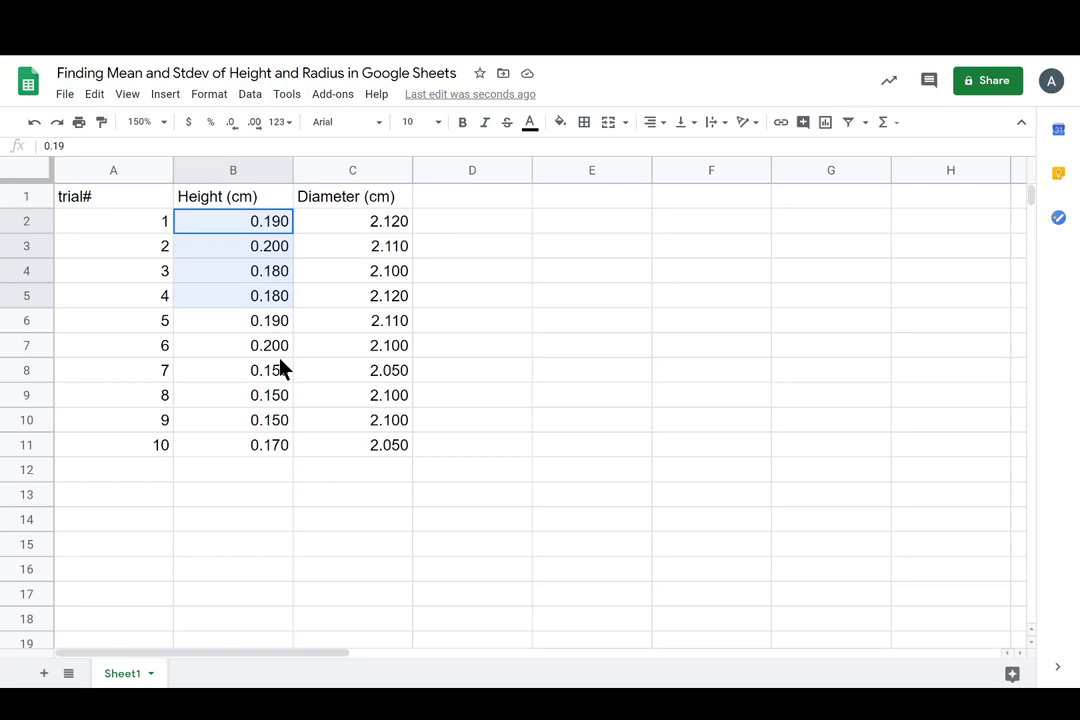
{"action": "left_click_drag", "start_coordinate": [232, 220], "coordinate": [232, 444]}
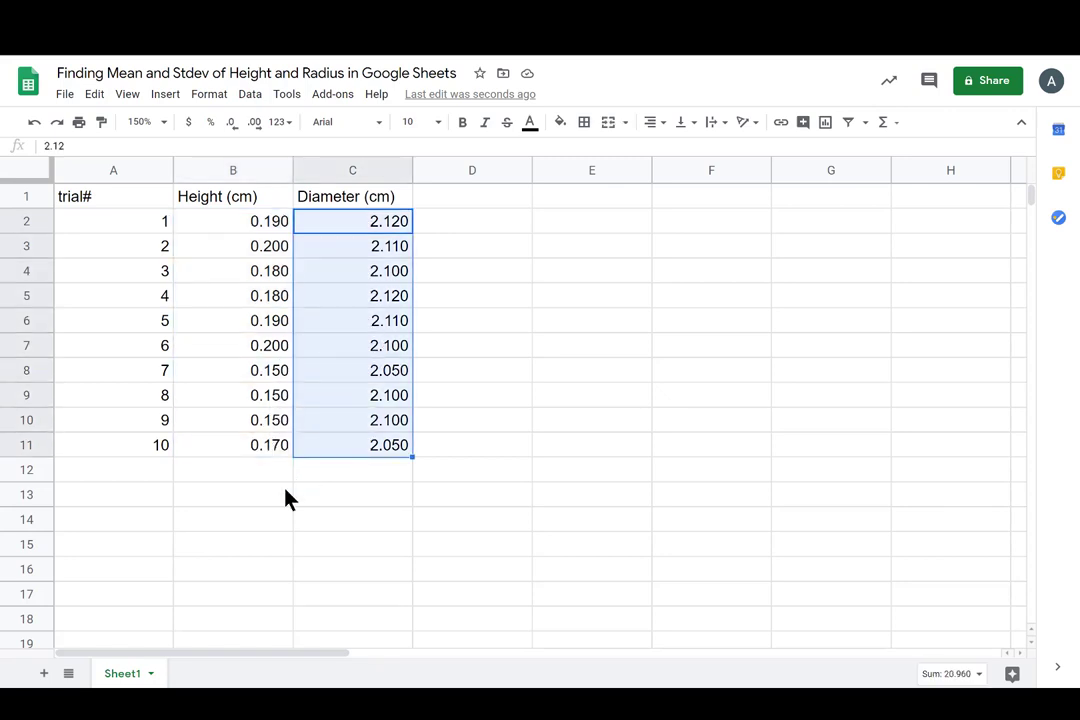
{"action": "left_click", "coordinate": [232, 494]}
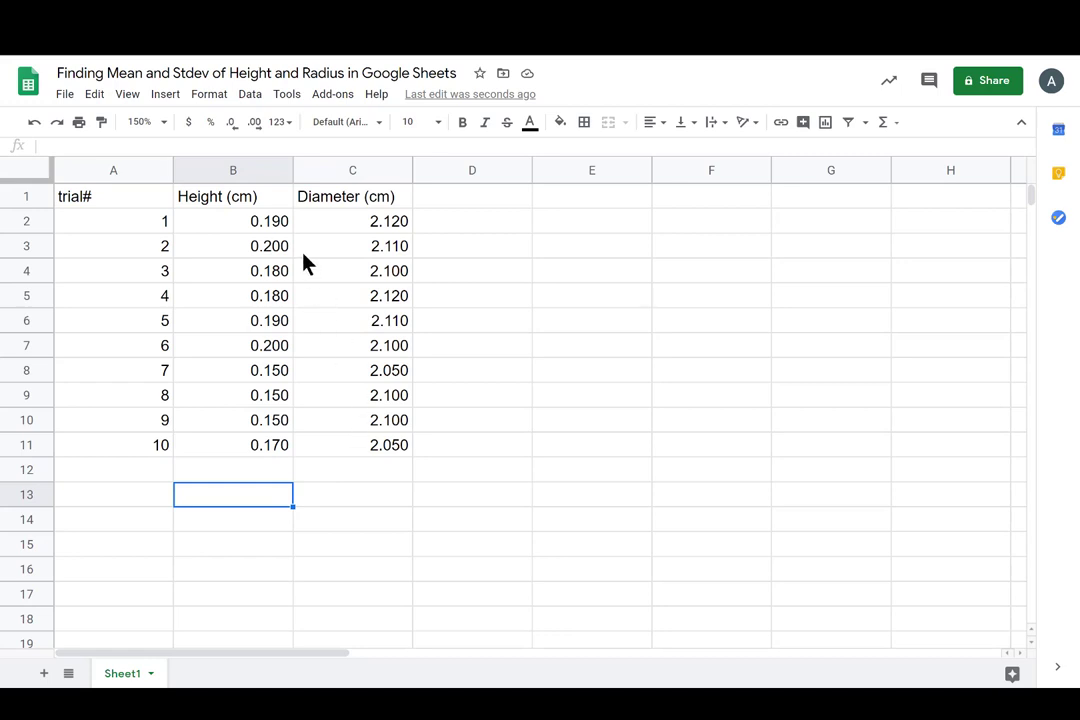
{"action": "mouse_move", "coordinate": [490, 212]}
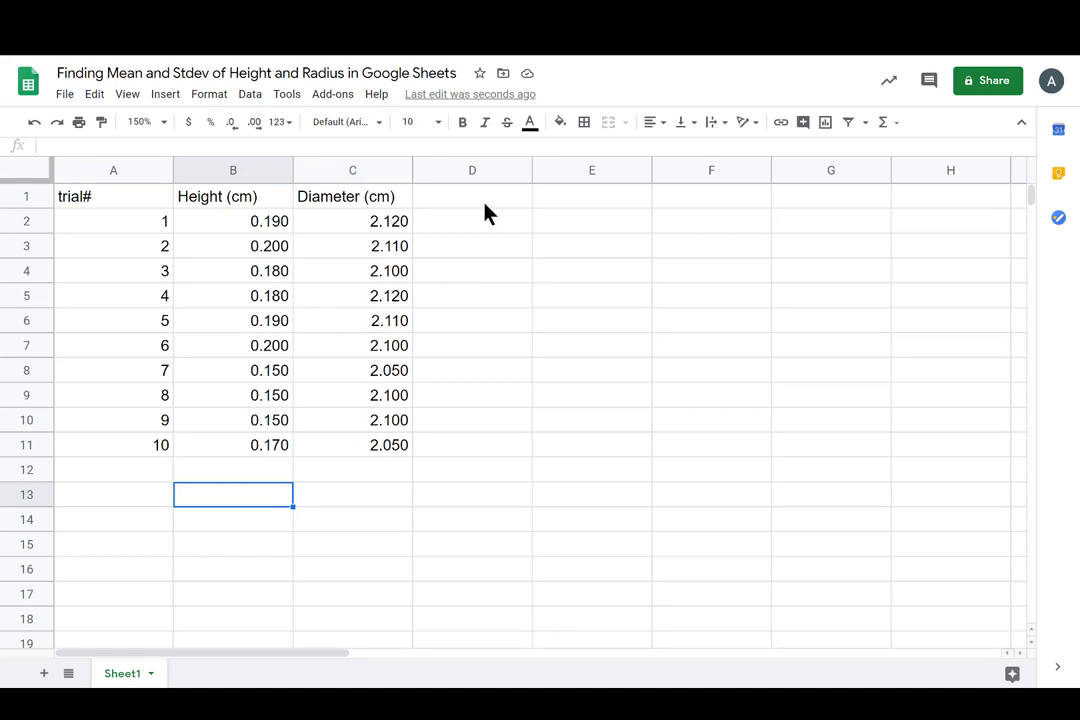
{"action": "left_click", "coordinate": [352, 494]}
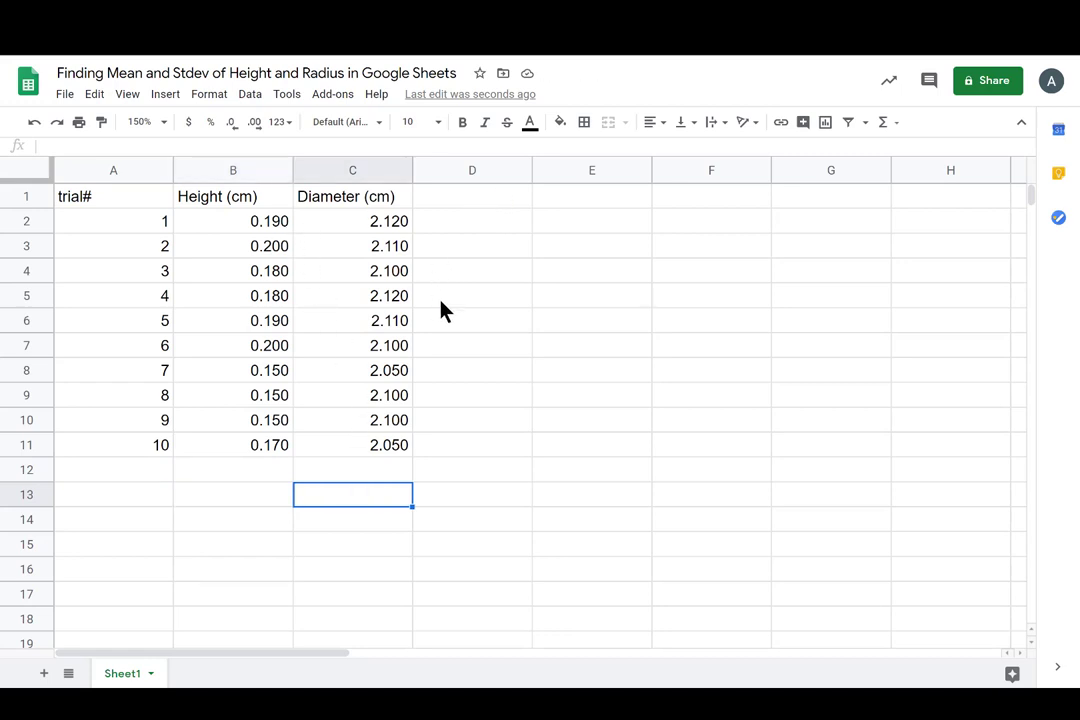
{"action": "mouse_move", "coordinate": [490, 388]}
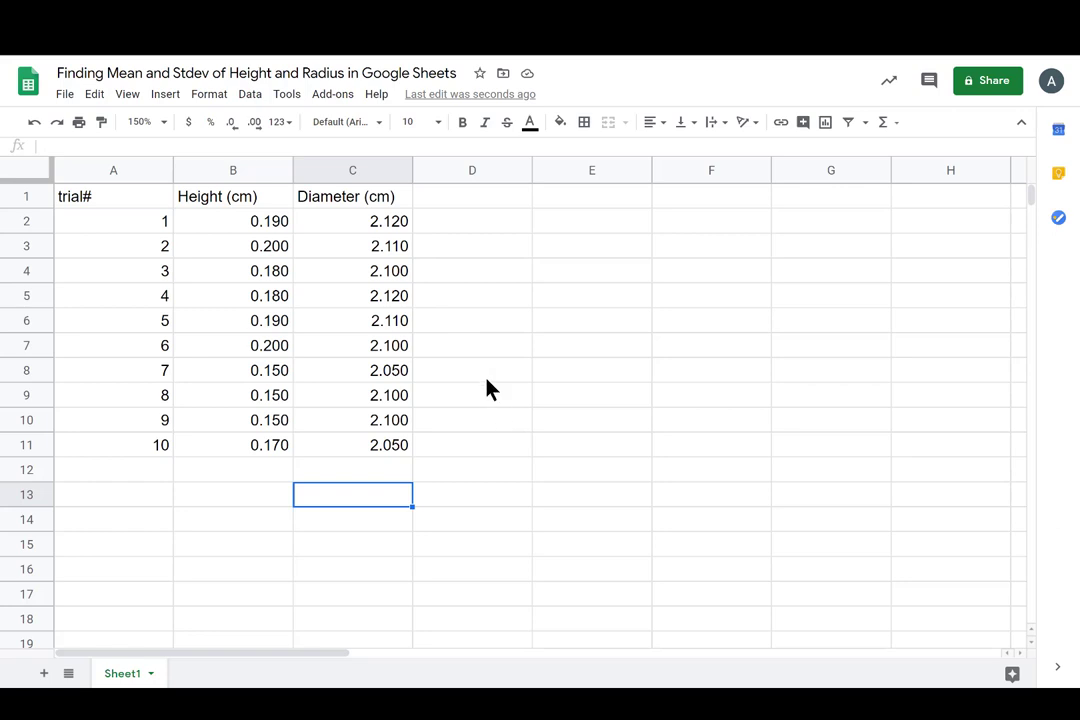
Step: Add a 'Radius (cm)' header in D1 and move to D2 for the first radius
{"action": "left_click", "coordinate": [472, 196]}
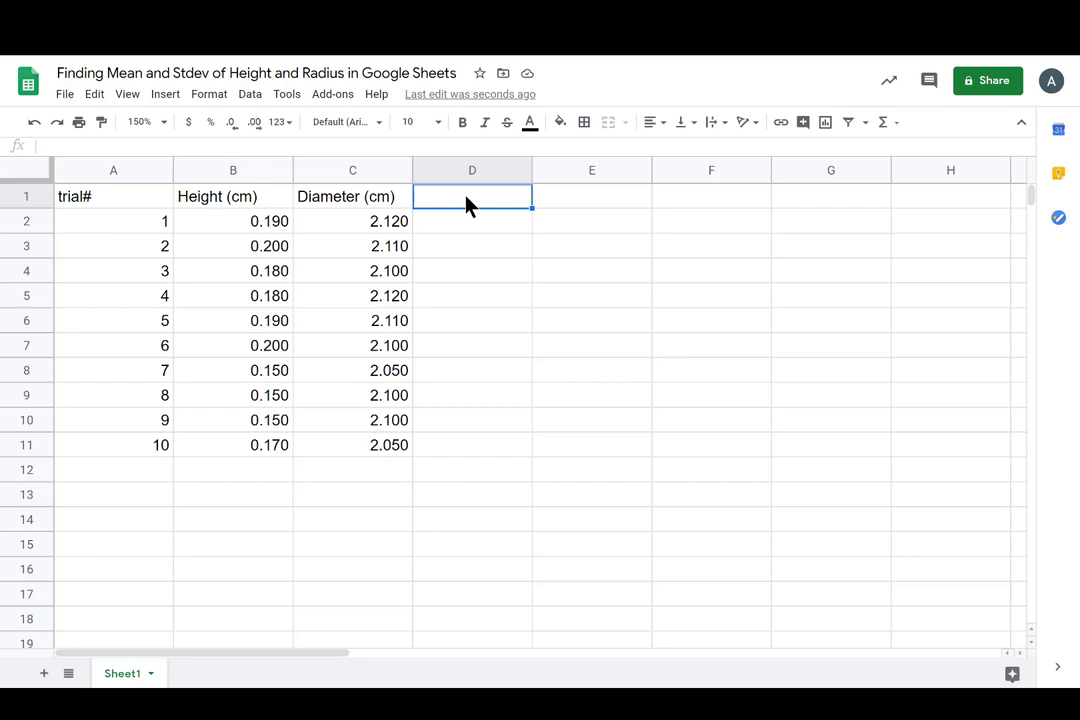
{"action": "type", "text": "Radius ("}
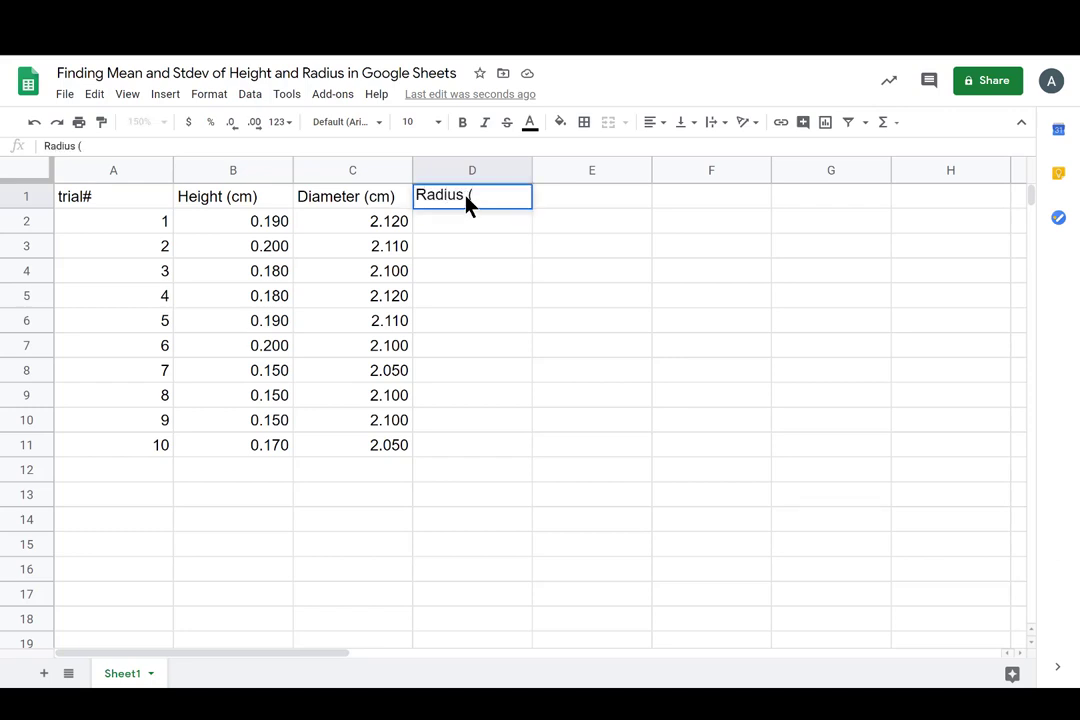
{"action": "type", "text": "cm)"}
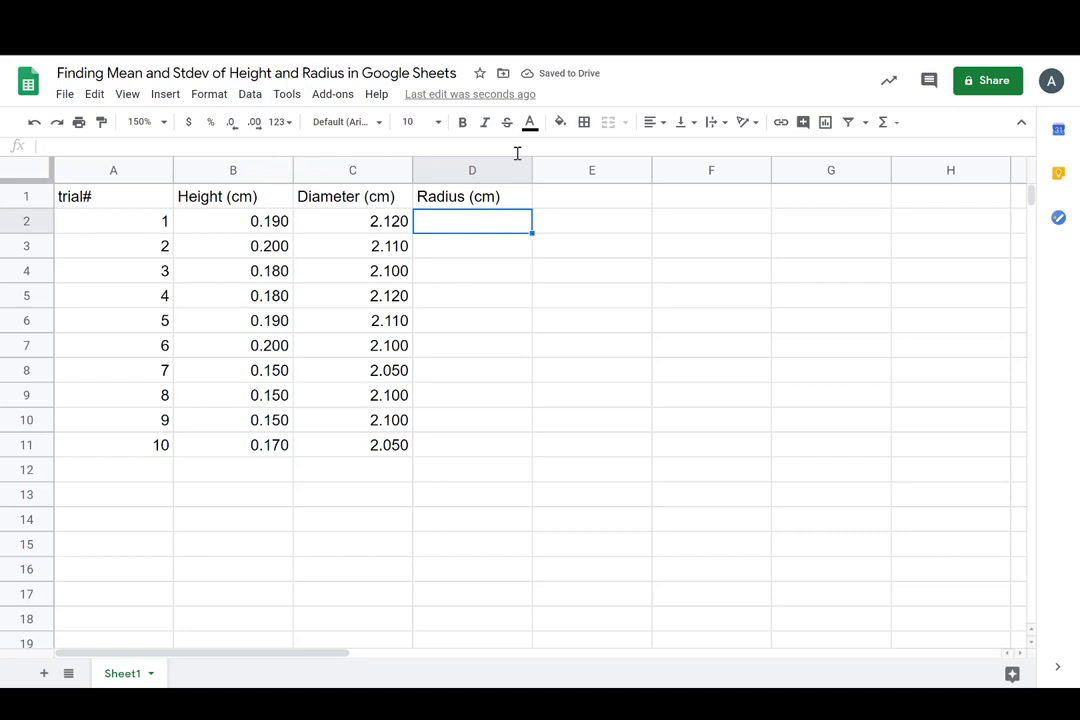
{"action": "mouse_move", "coordinate": [416, 258]}
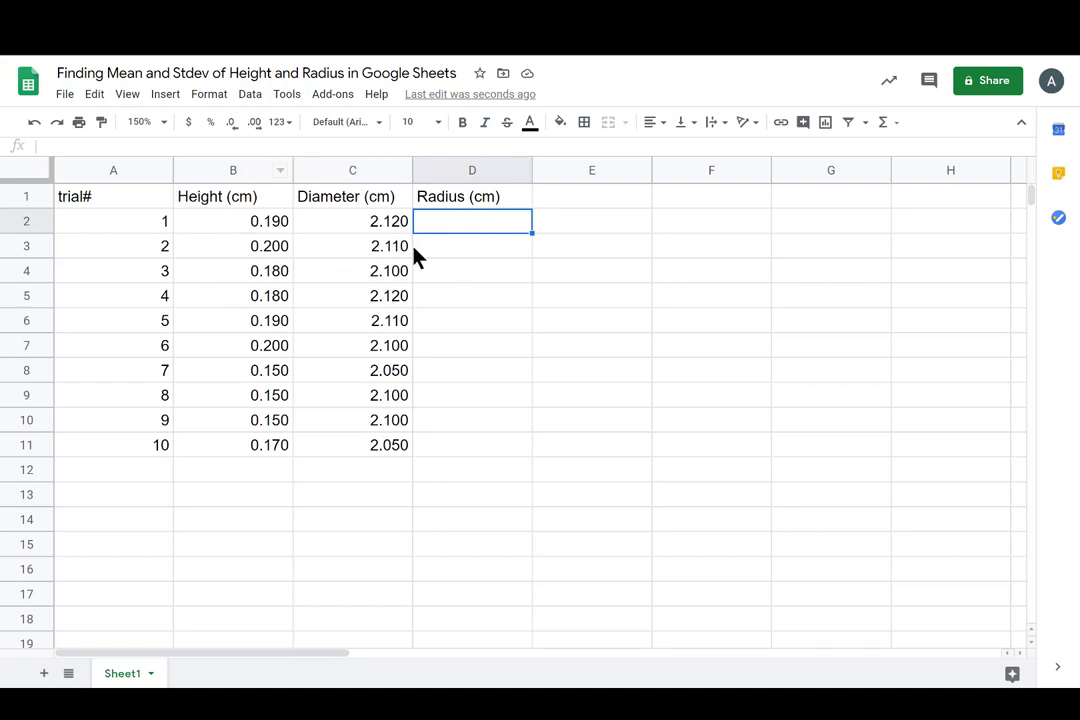
{"action": "left_click", "coordinate": [830, 370]}
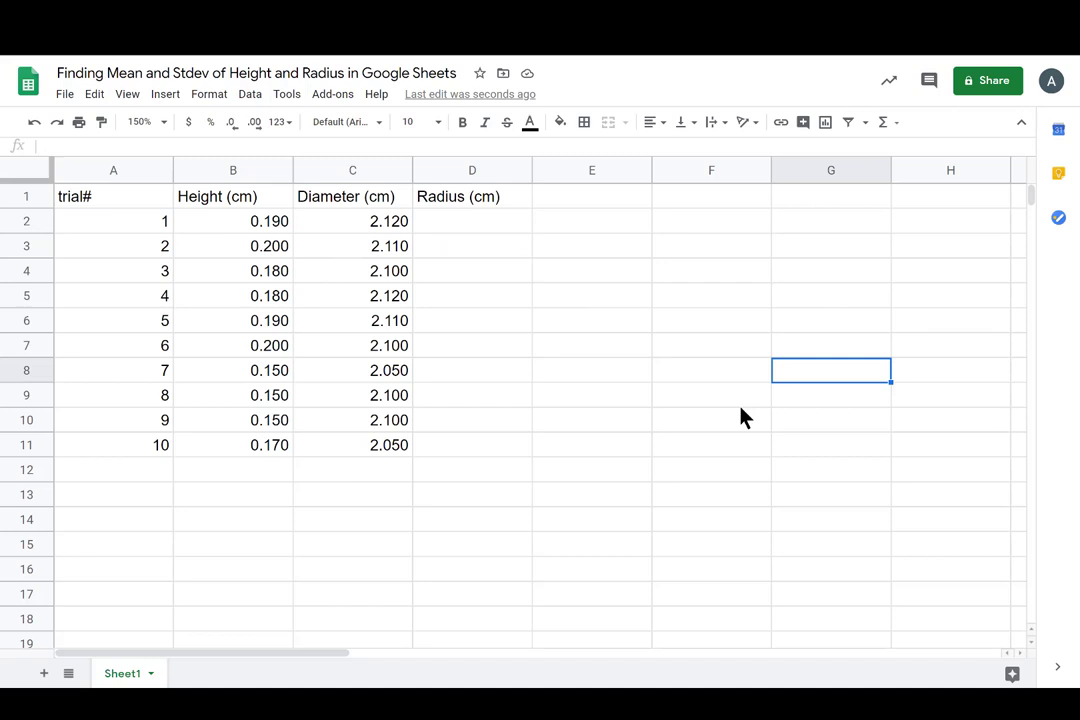
{"action": "left_click", "coordinate": [472, 220]}
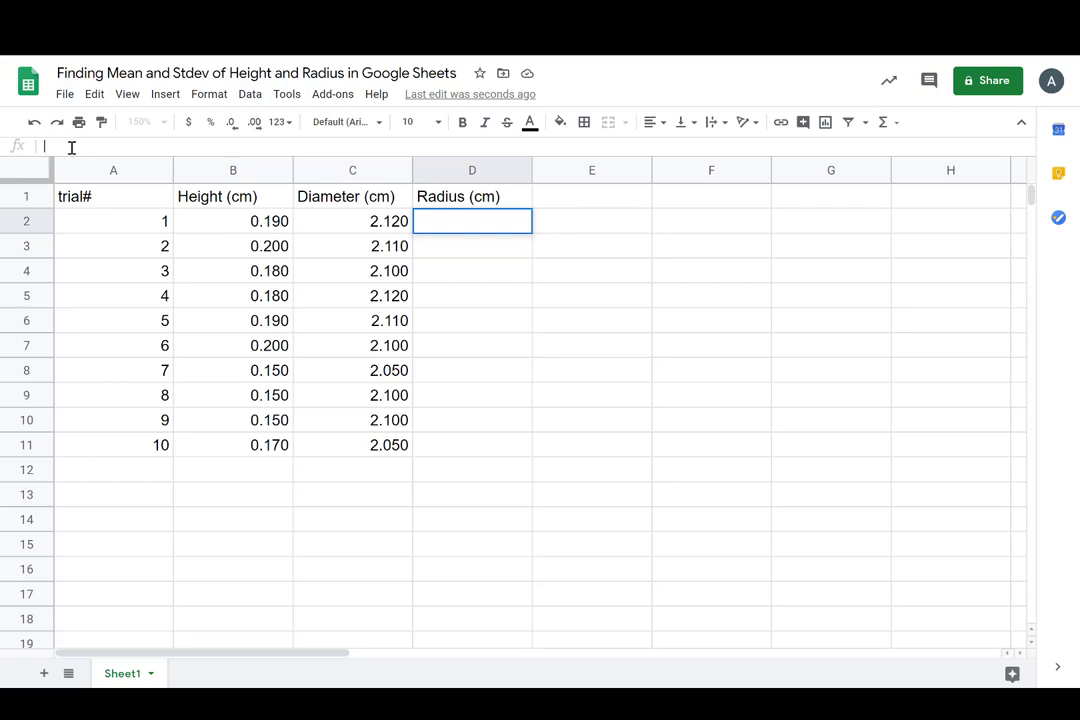
Step: Enter =C2/2 and =C3/2 so trials 1 and 2 show radii 1.06 and 1.055
{"action": "type", "text": "="}
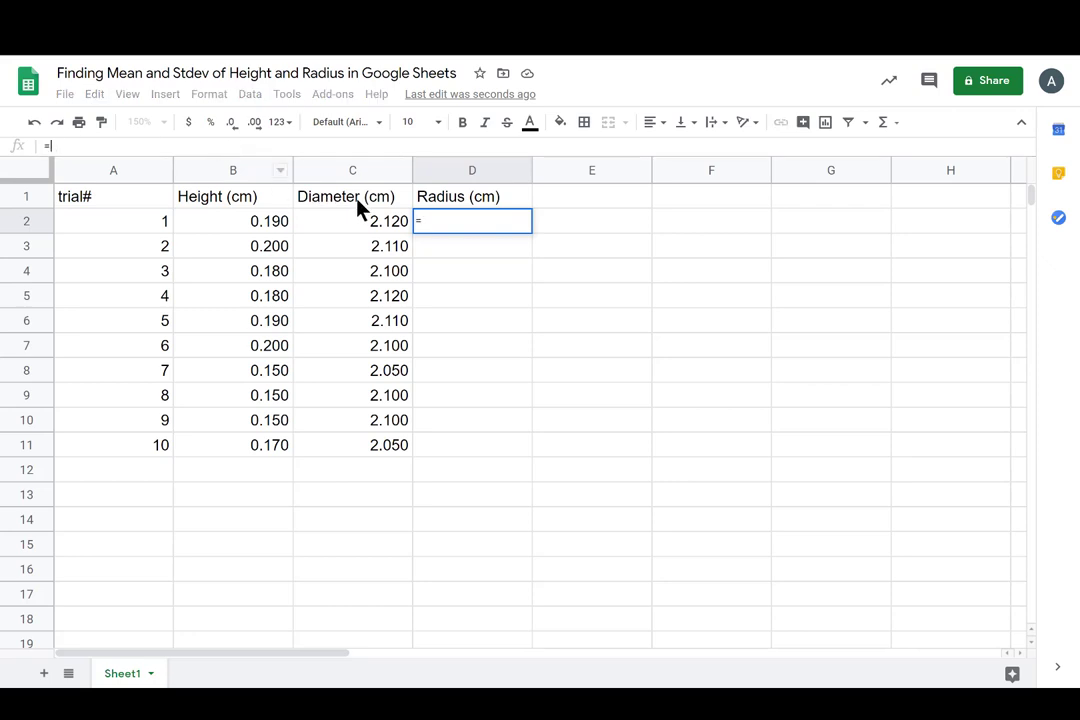
{"action": "mouse_move", "coordinate": [430, 190]}
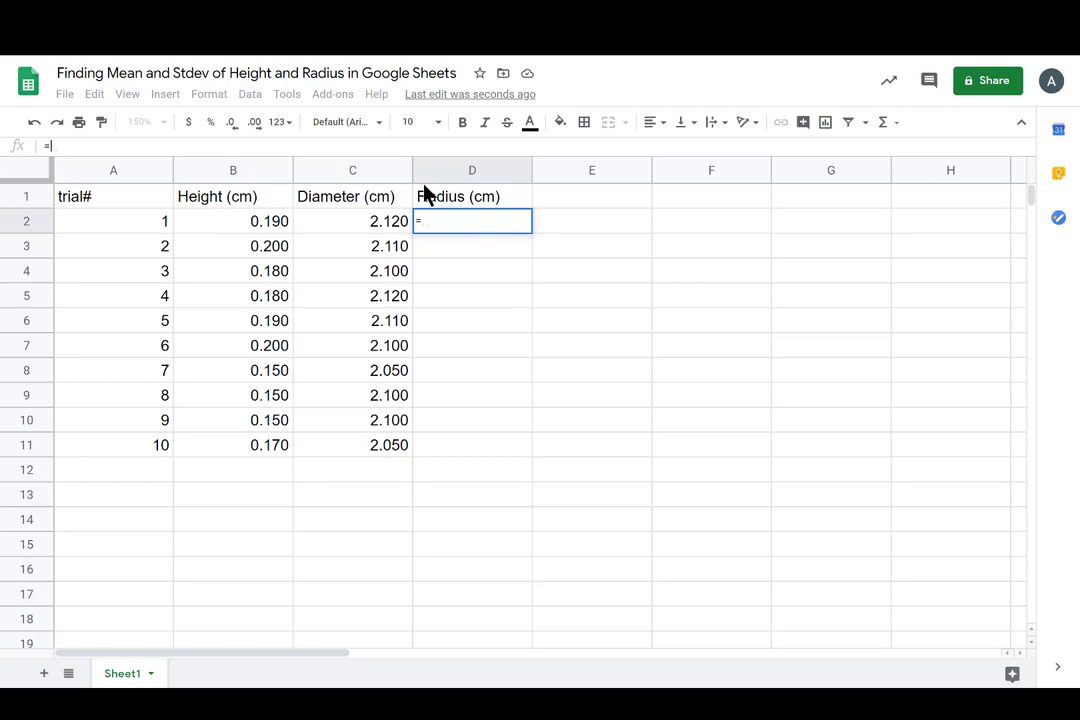
{"action": "mouse_move", "coordinate": [420, 470]}
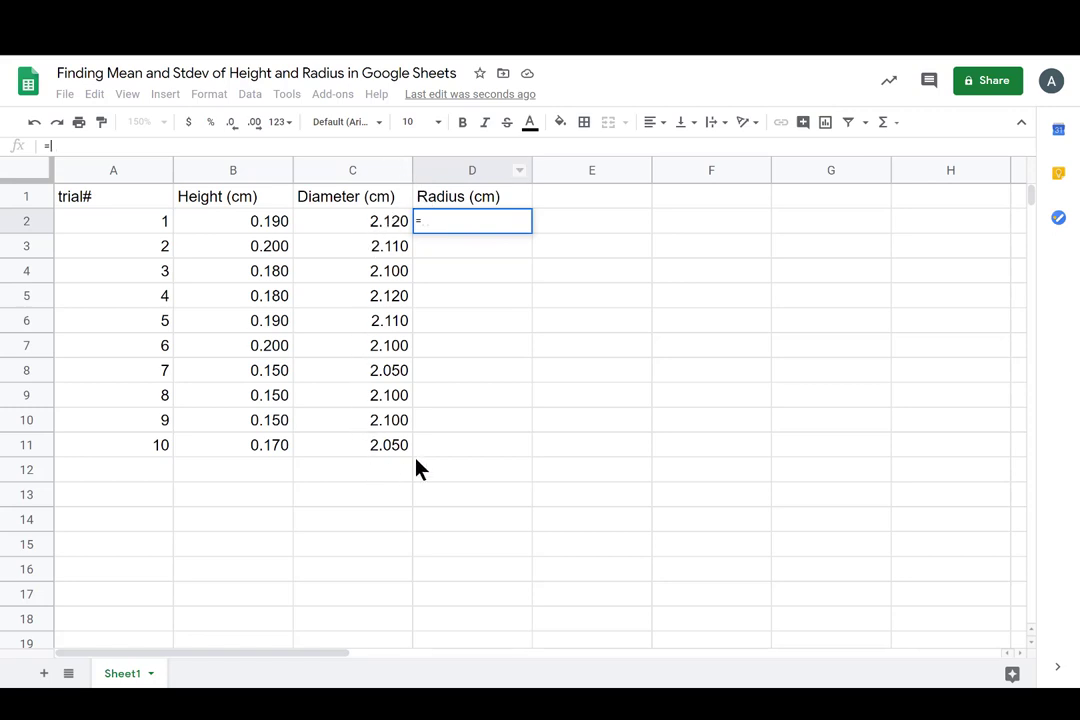
{"action": "mouse_move", "coordinate": [464, 220]}
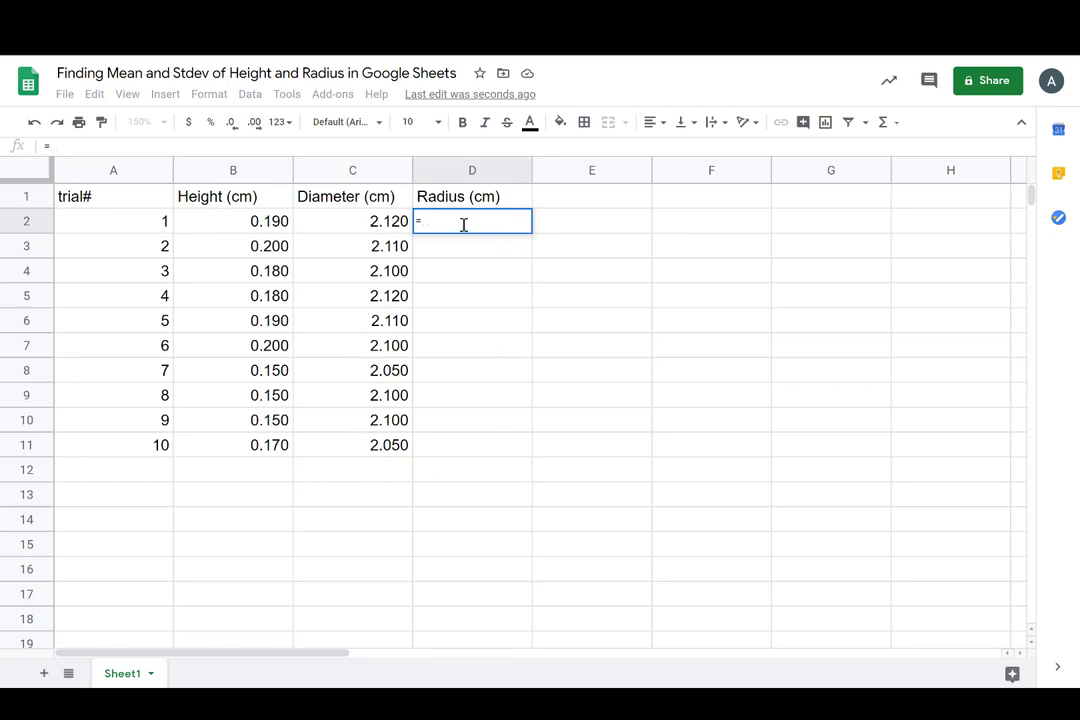
{"action": "left_click", "coordinate": [352, 220]}
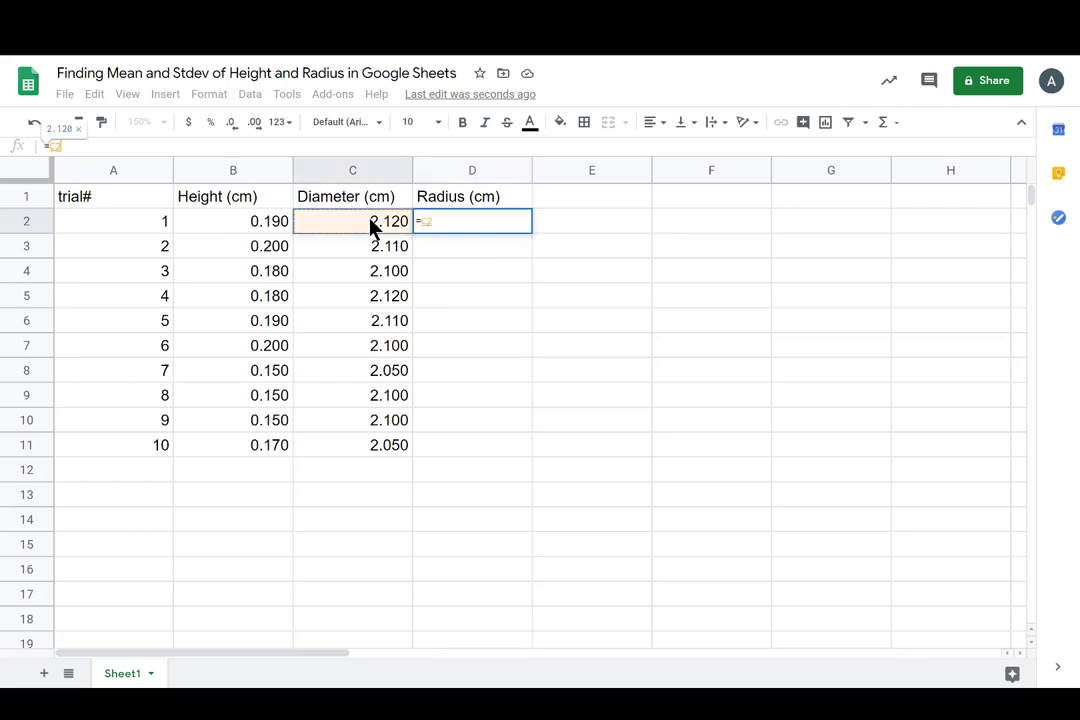
{"action": "mouse_move", "coordinate": [572, 148]}
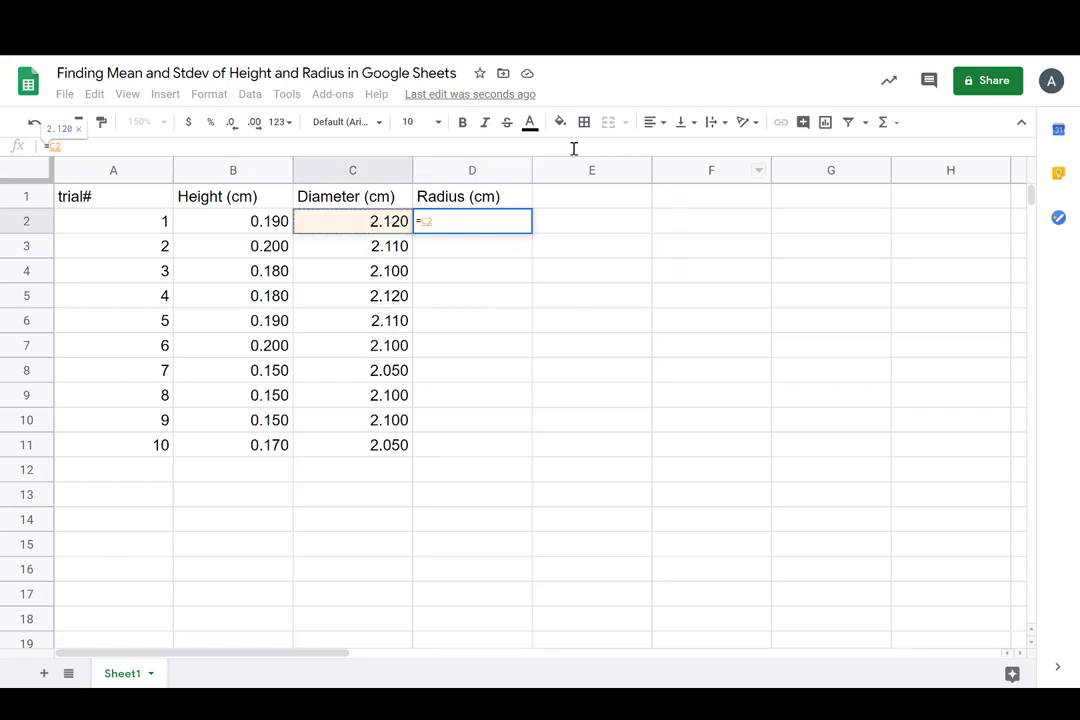
{"action": "mouse_move", "coordinate": [372, 144]}
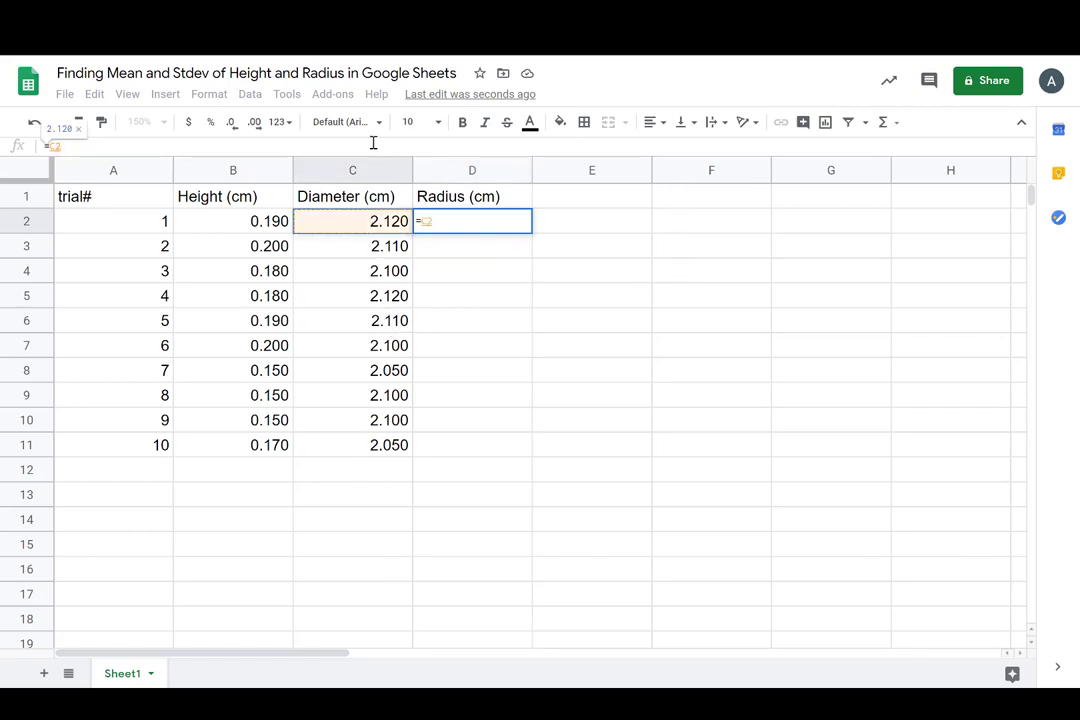
{"action": "type", "text": "/2"}
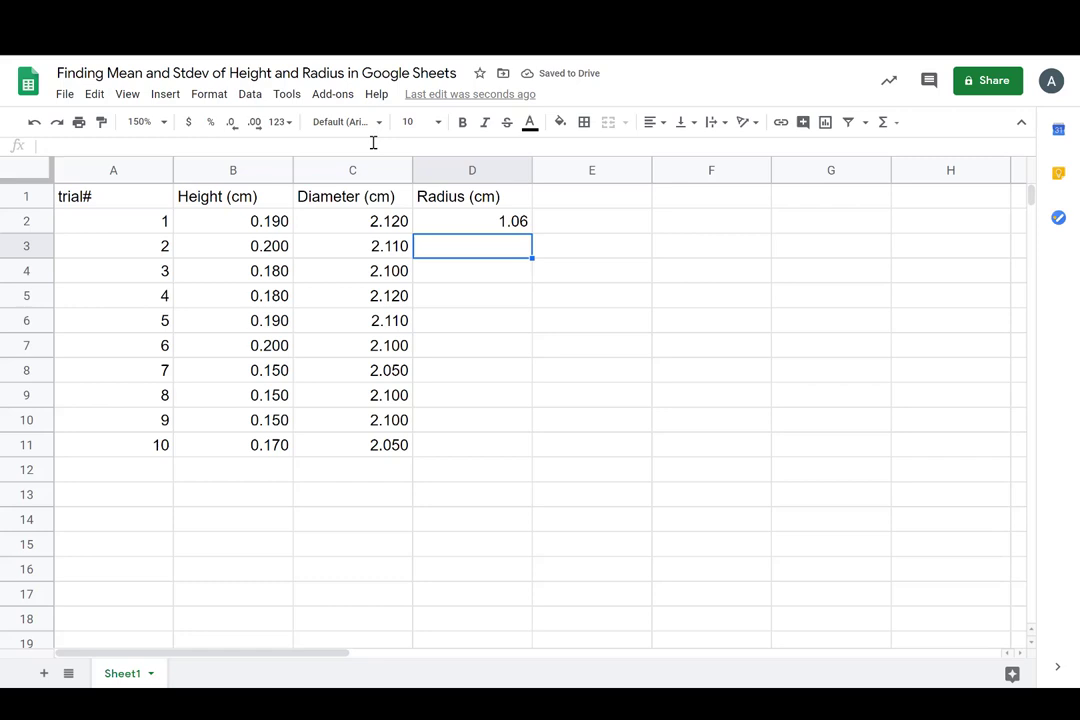
{"action": "type", "text": "="}
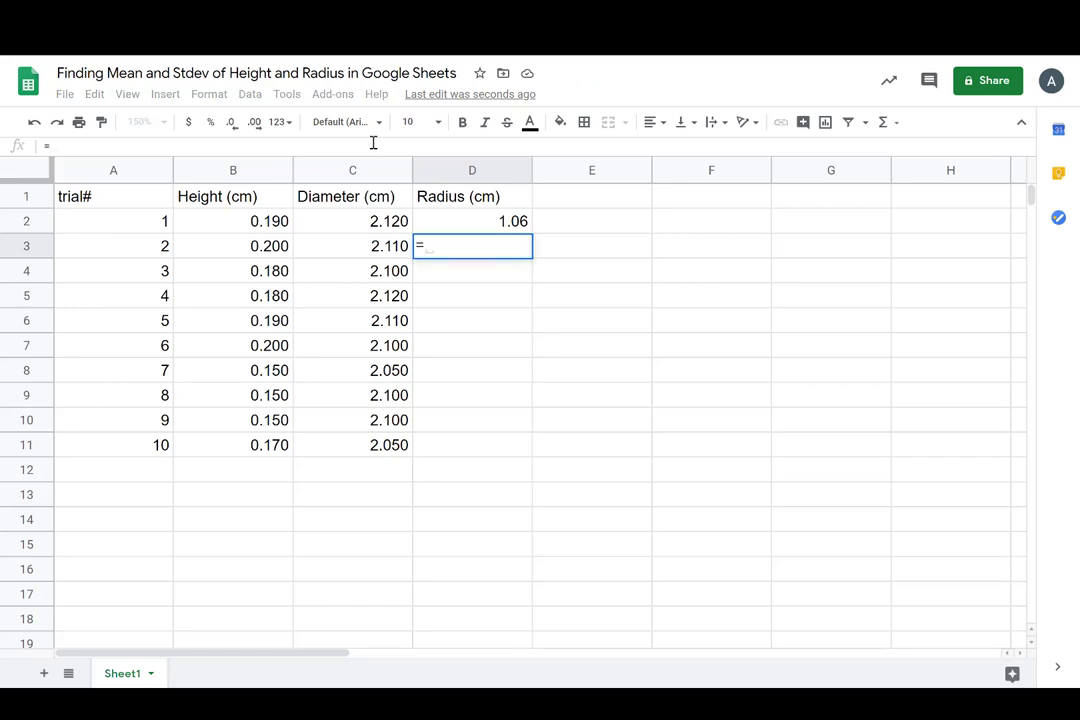
{"action": "left_click", "coordinate": [352, 244]}
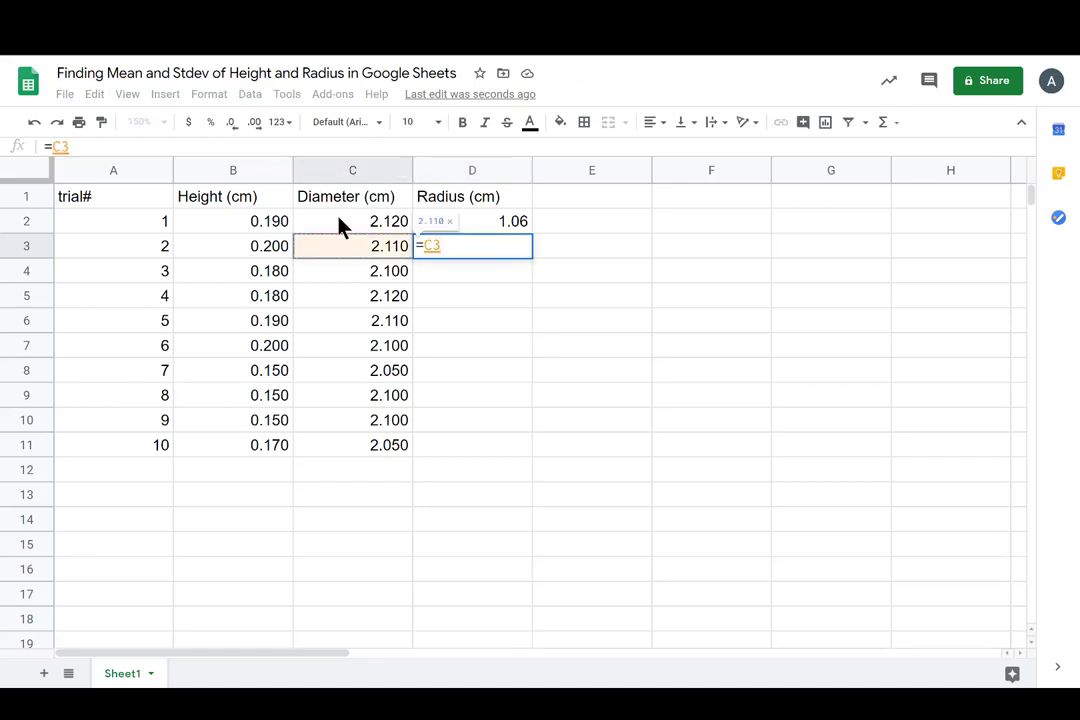
{"action": "type", "text": "/2"}
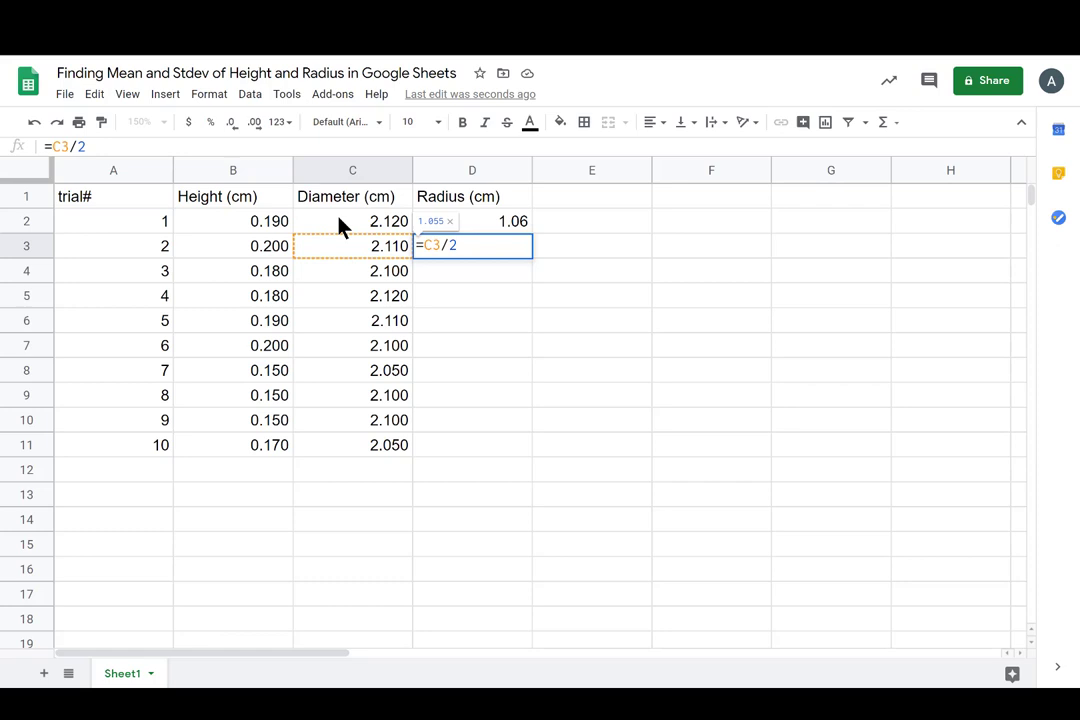
{"action": "key", "text": "Return"}
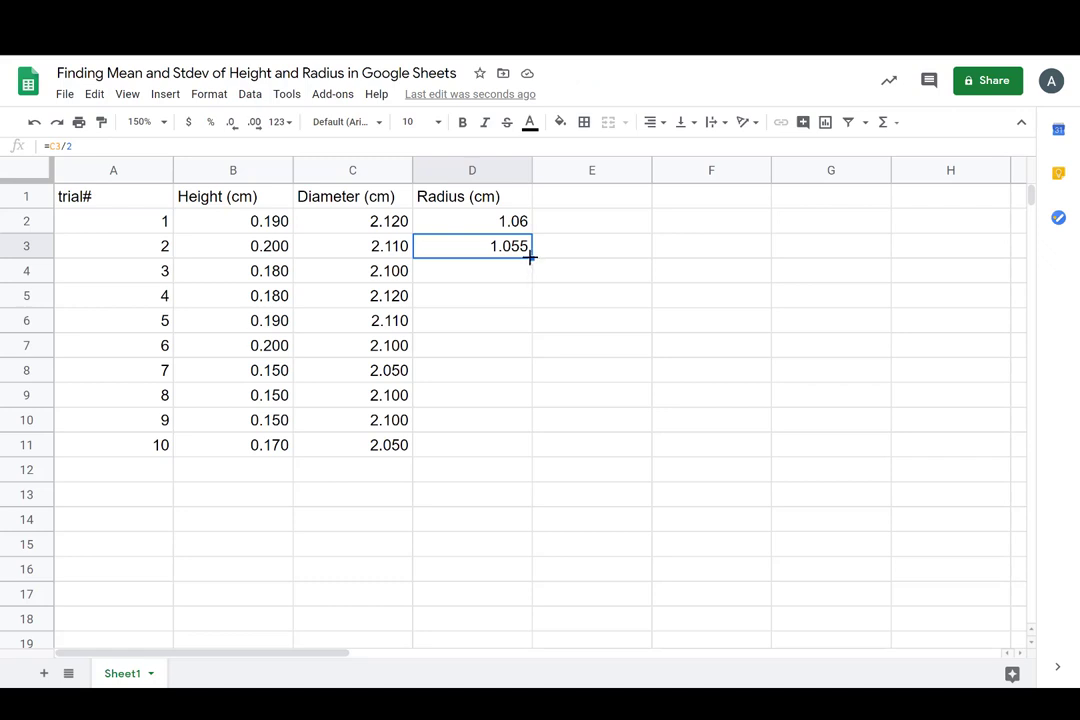
{"action": "mouse_move", "coordinate": [530, 270]}
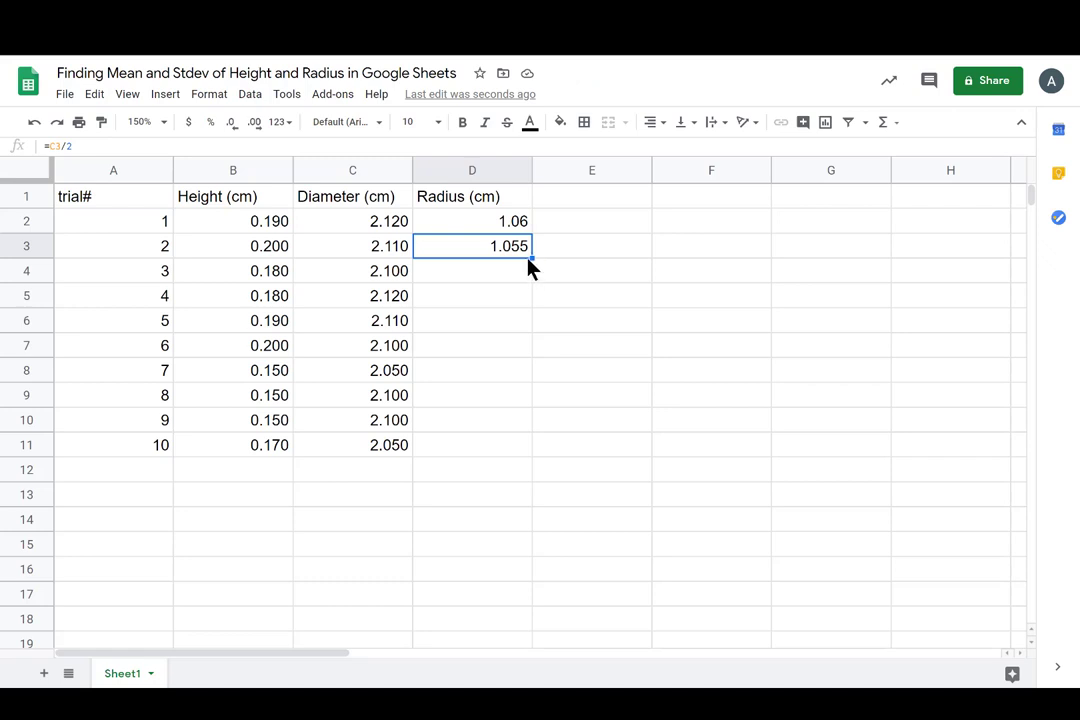
{"action": "mouse_move", "coordinate": [530, 264]}
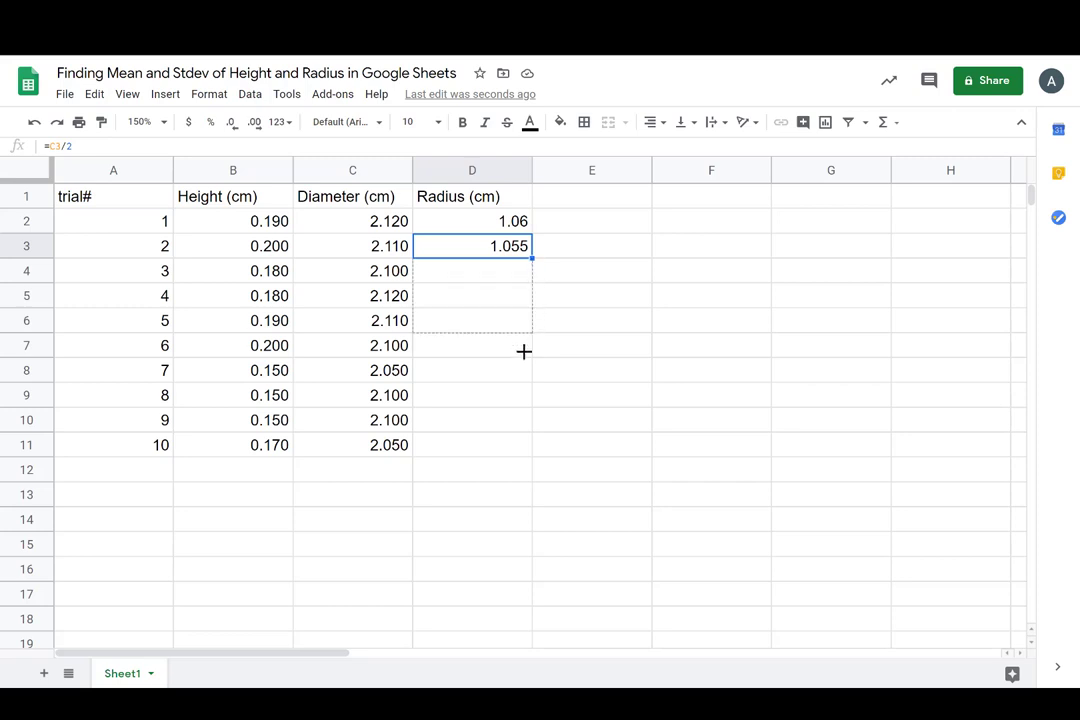
Step: Fill the radius formula down to trial 10 so every trial shows half its diameter
{"action": "left_click_drag", "start_coordinate": [532, 256], "coordinate": [532, 456]}
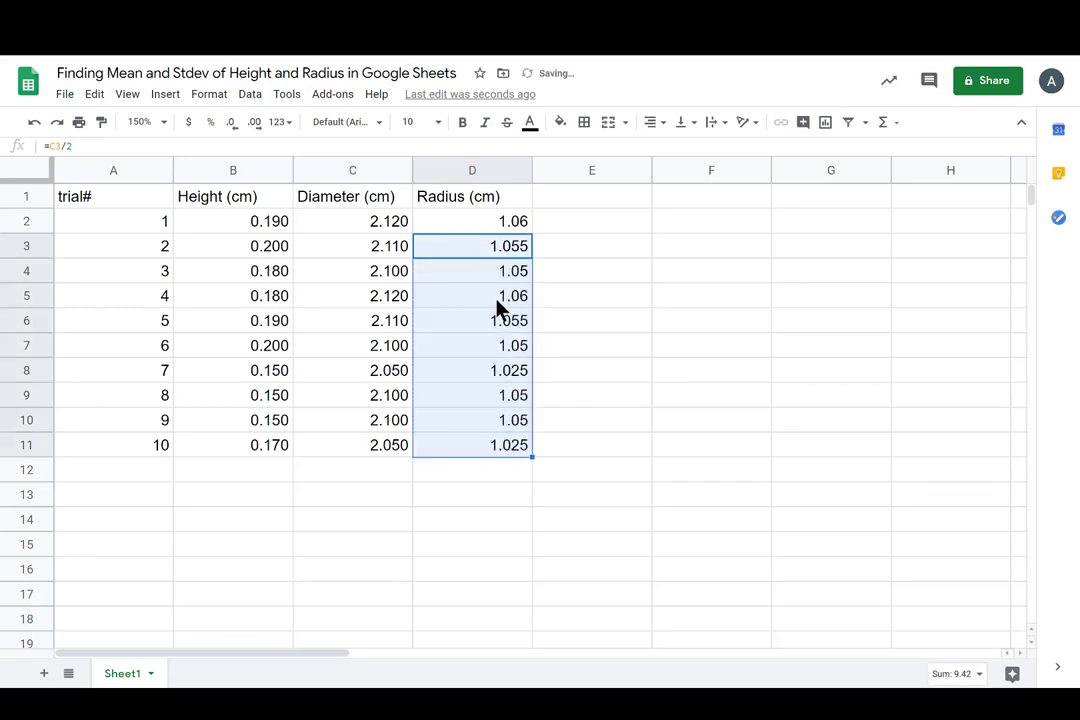
Step: Check the radius formulas for trials 3, 4, 6, 7 and 10
{"action": "left_click", "coordinate": [472, 270]}
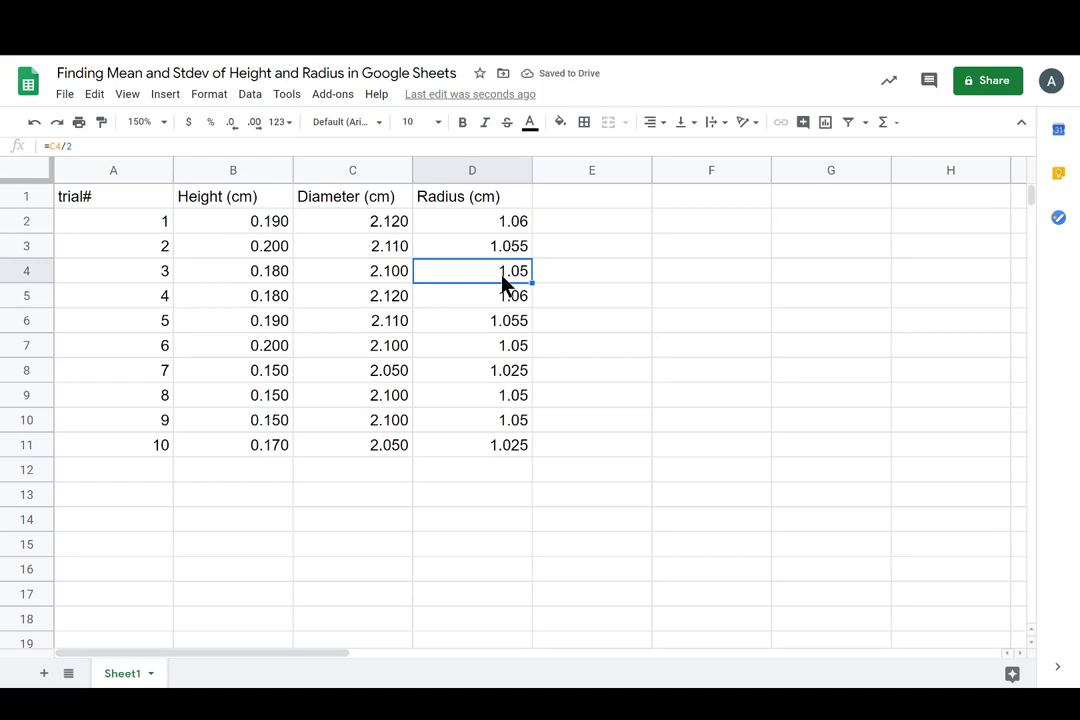
{"action": "double_click", "coordinate": [472, 270]}
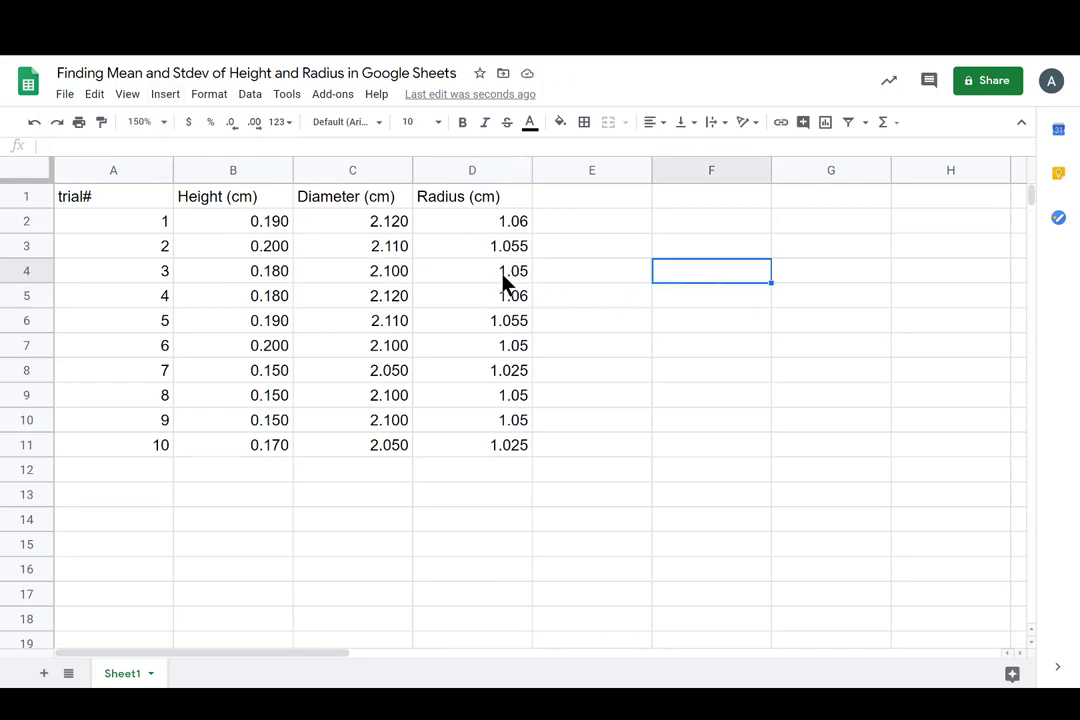
{"action": "left_click", "coordinate": [472, 272]}
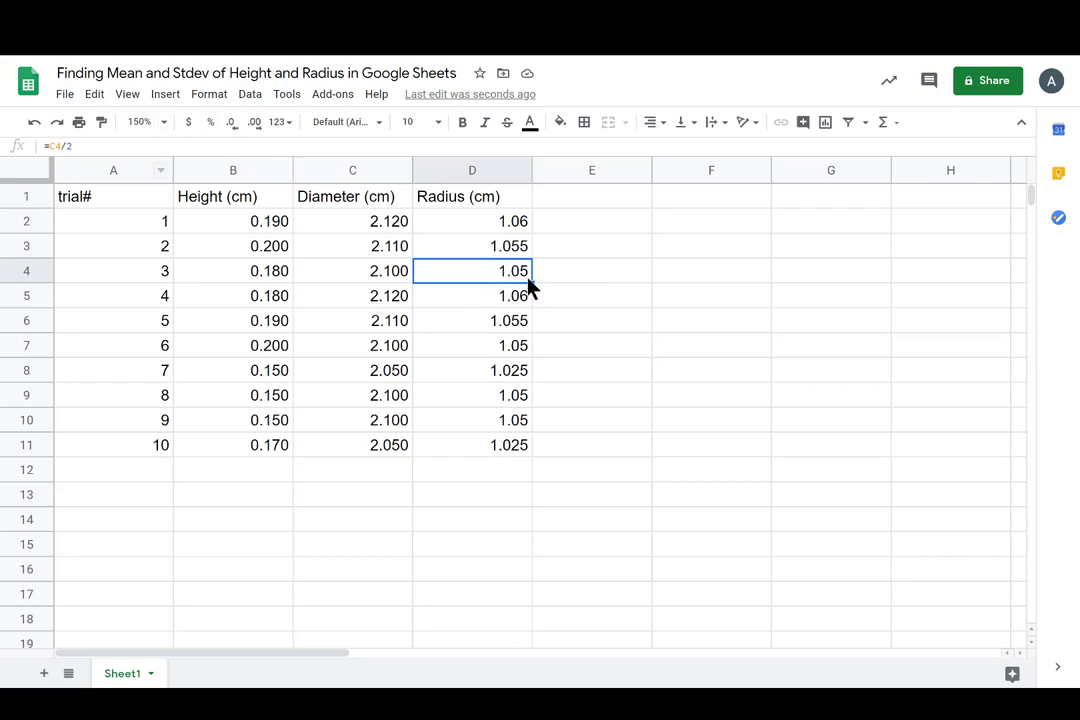
{"action": "left_click", "coordinate": [472, 296]}
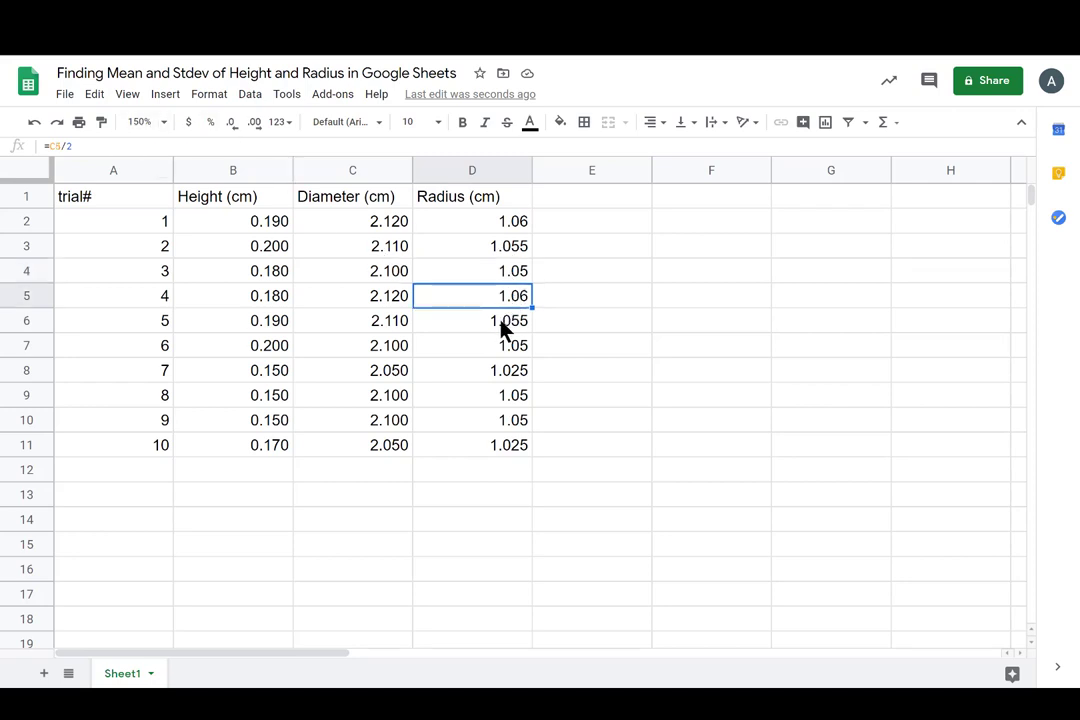
{"action": "left_click", "coordinate": [472, 344]}
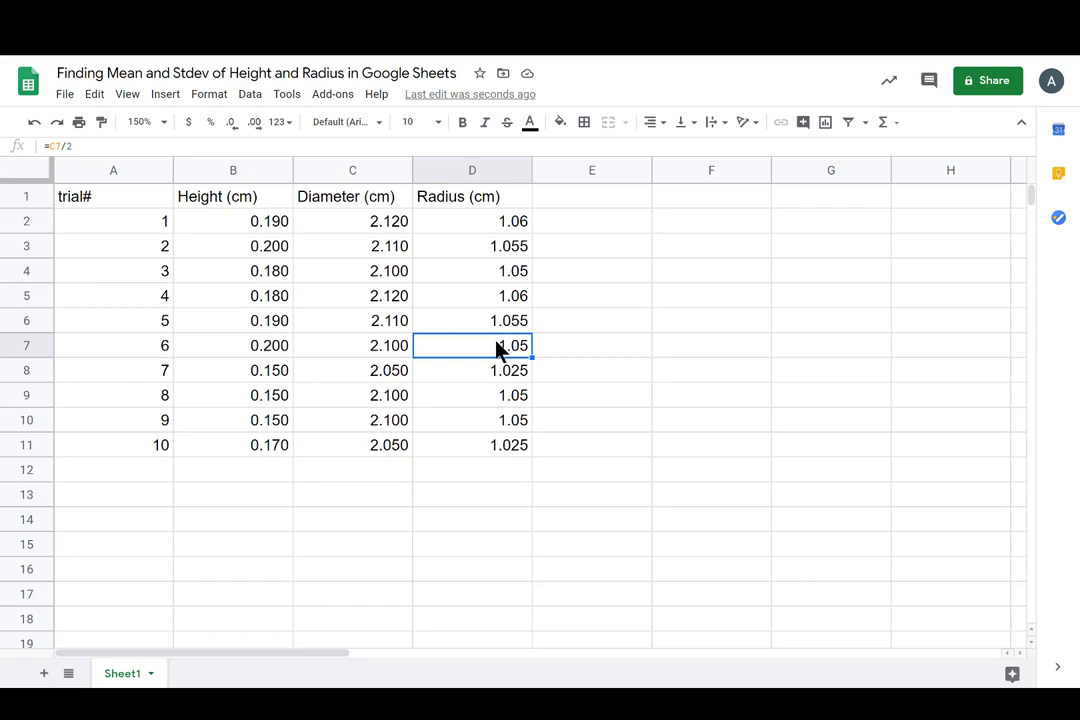
{"action": "left_click", "coordinate": [472, 370]}
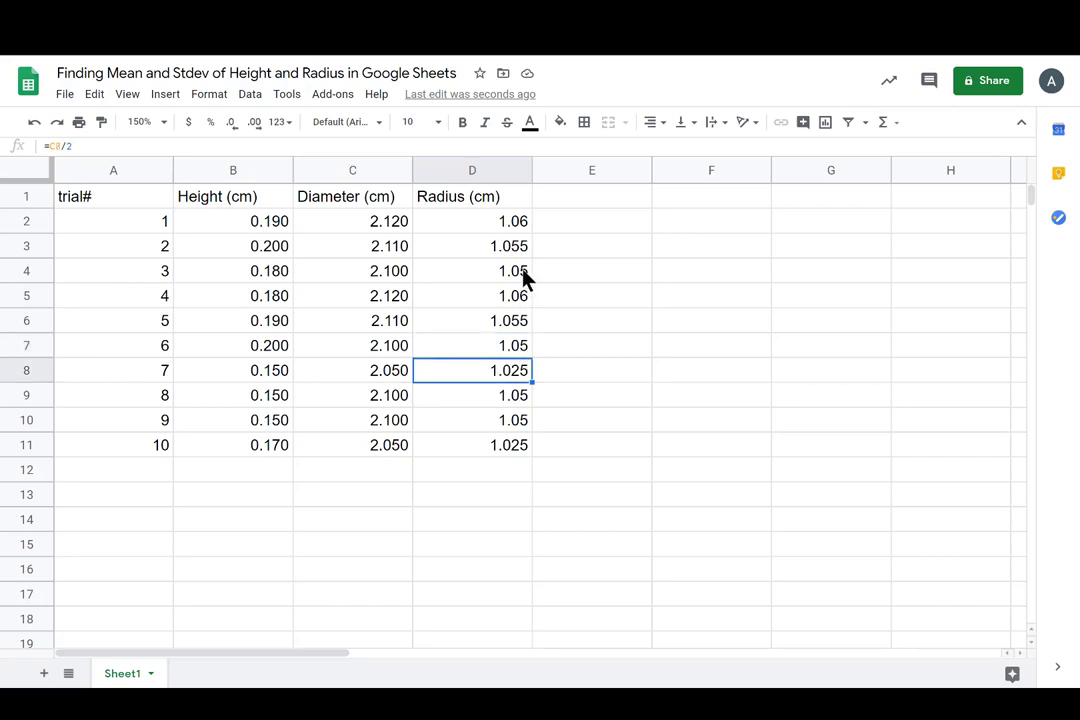
{"action": "mouse_move", "coordinate": [528, 400]}
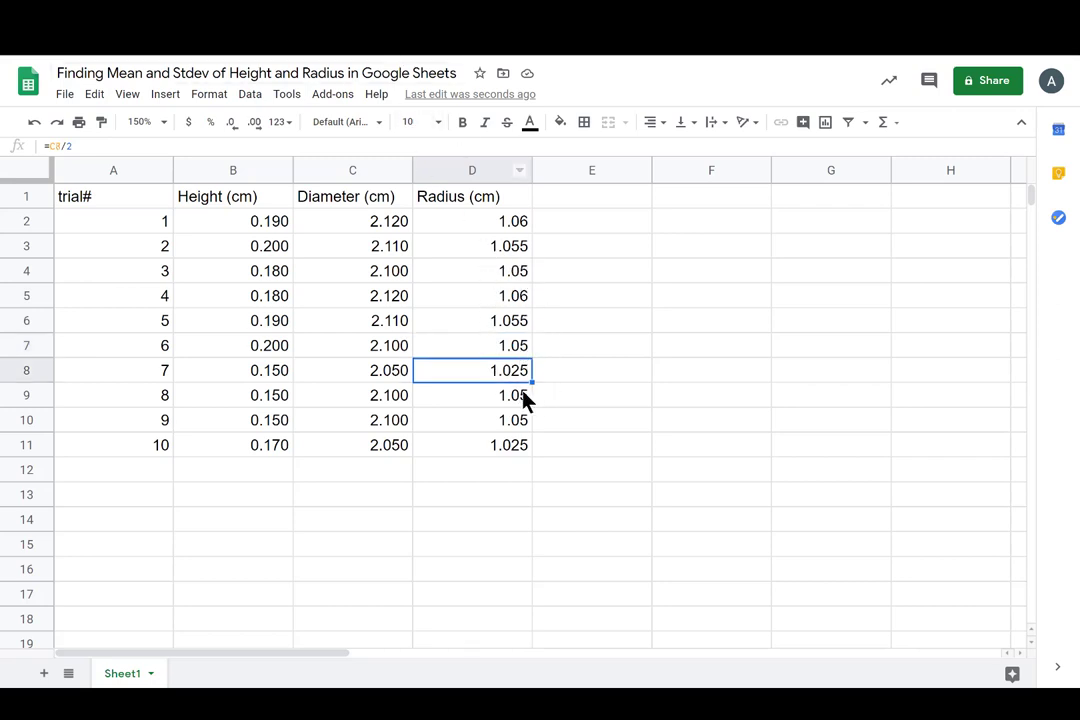
{"action": "left_click", "coordinate": [472, 444]}
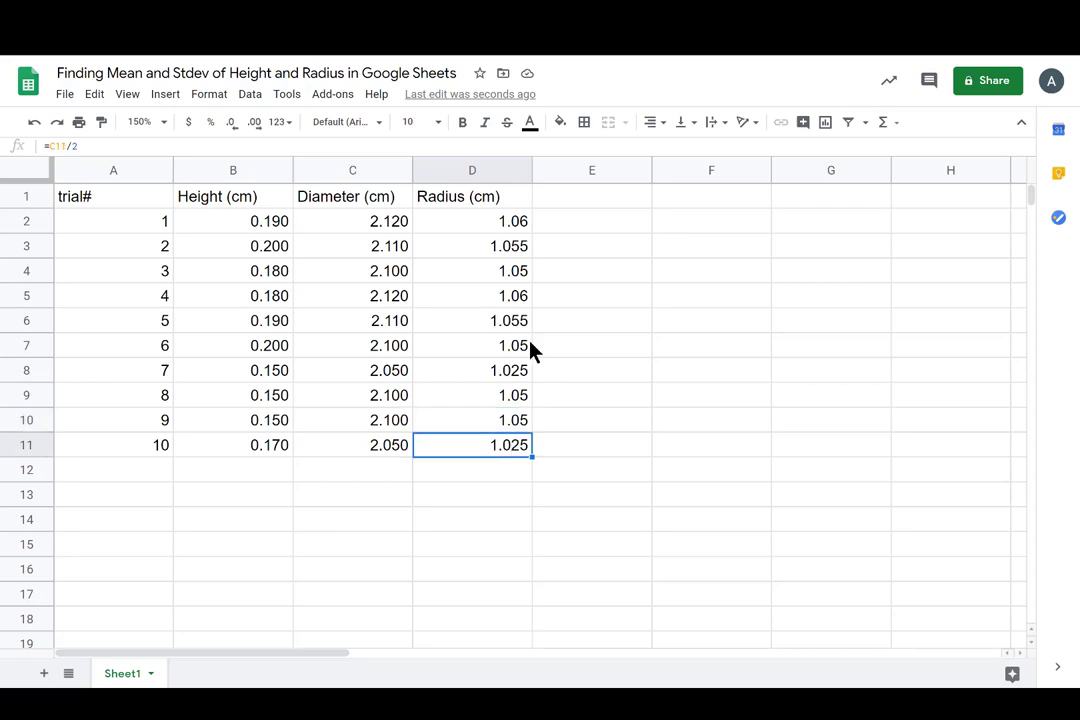
{"action": "mouse_move", "coordinate": [502, 220]}
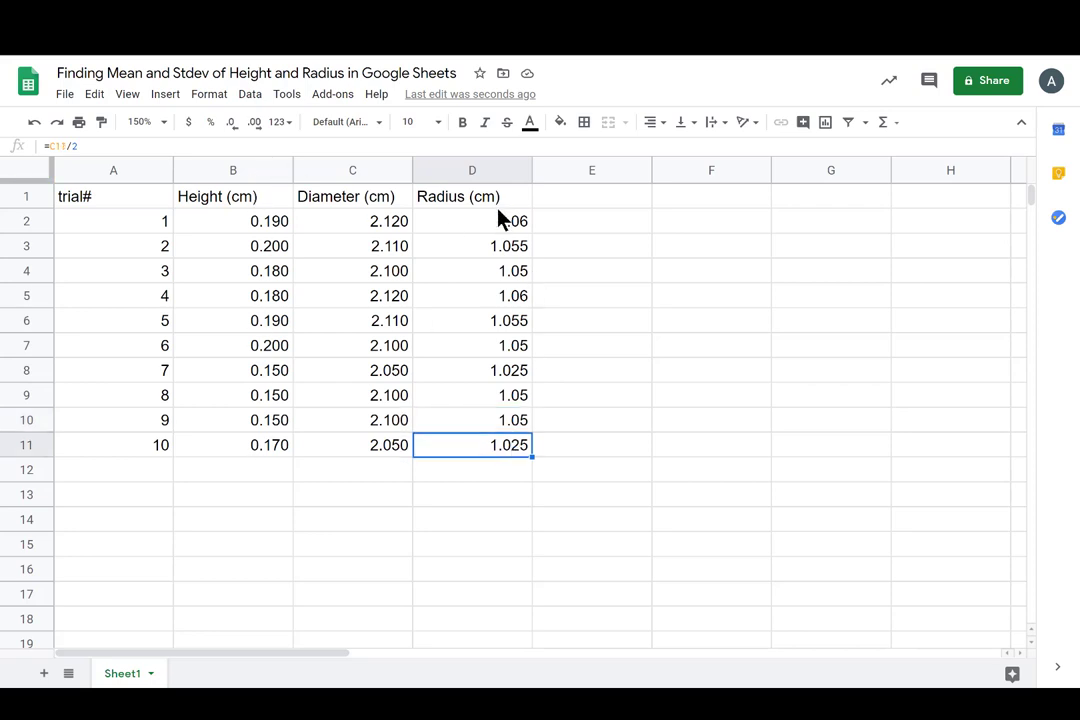
{"action": "mouse_move", "coordinate": [328, 472]}
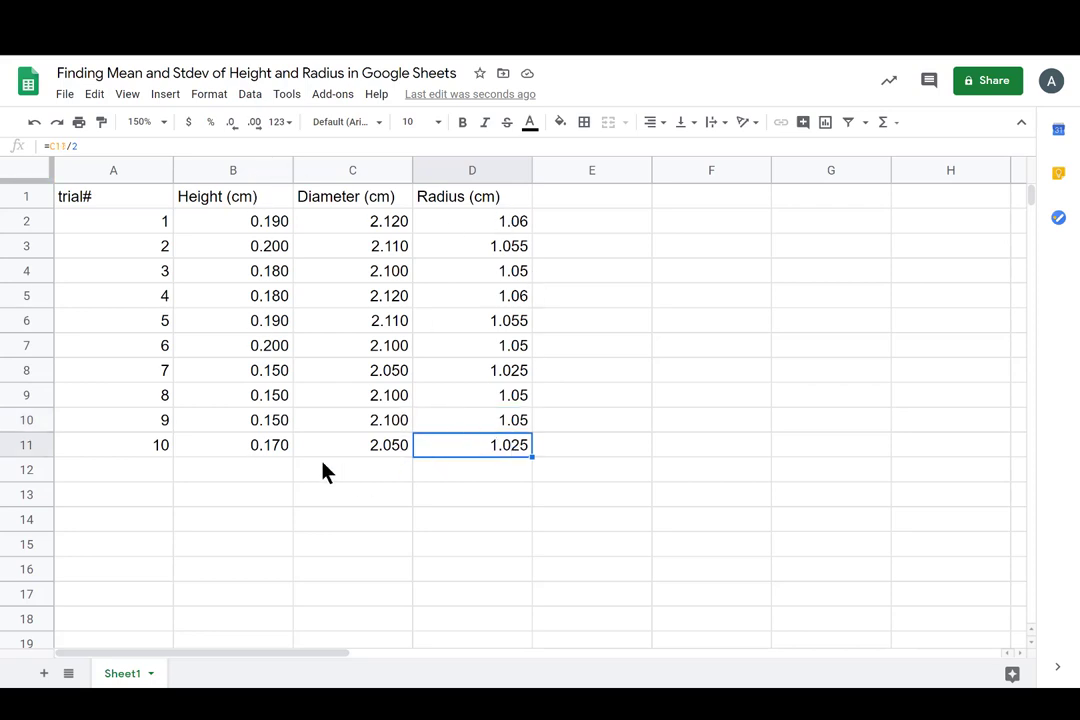
{"action": "mouse_move", "coordinate": [316, 424]}
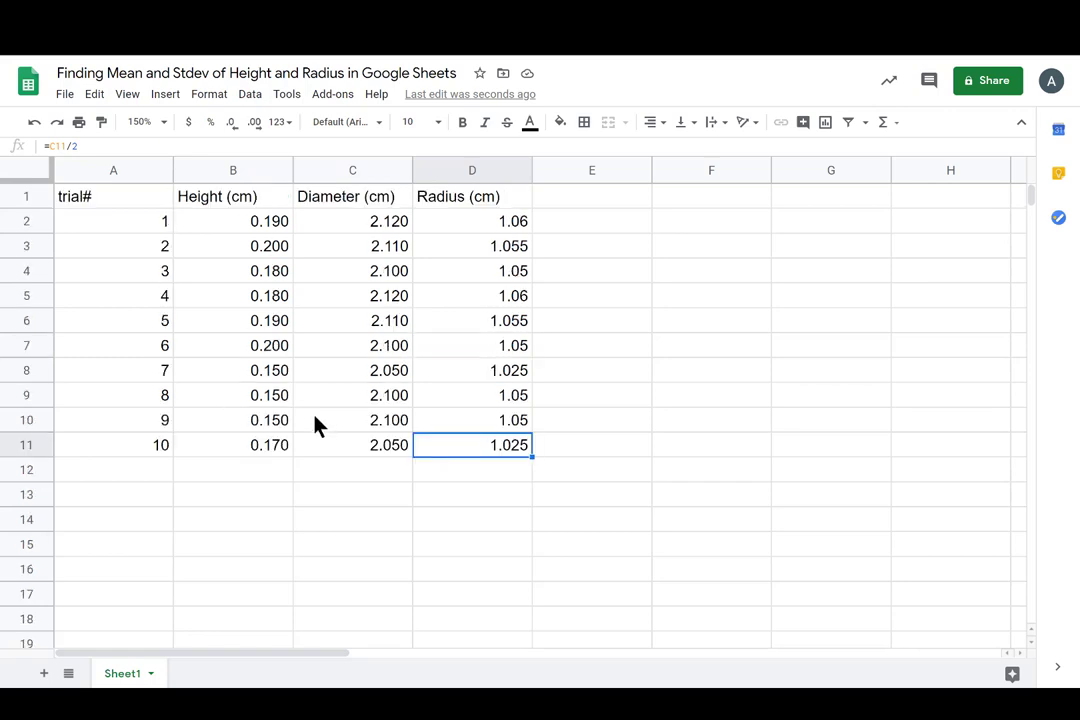
{"action": "mouse_move", "coordinate": [160, 492]}
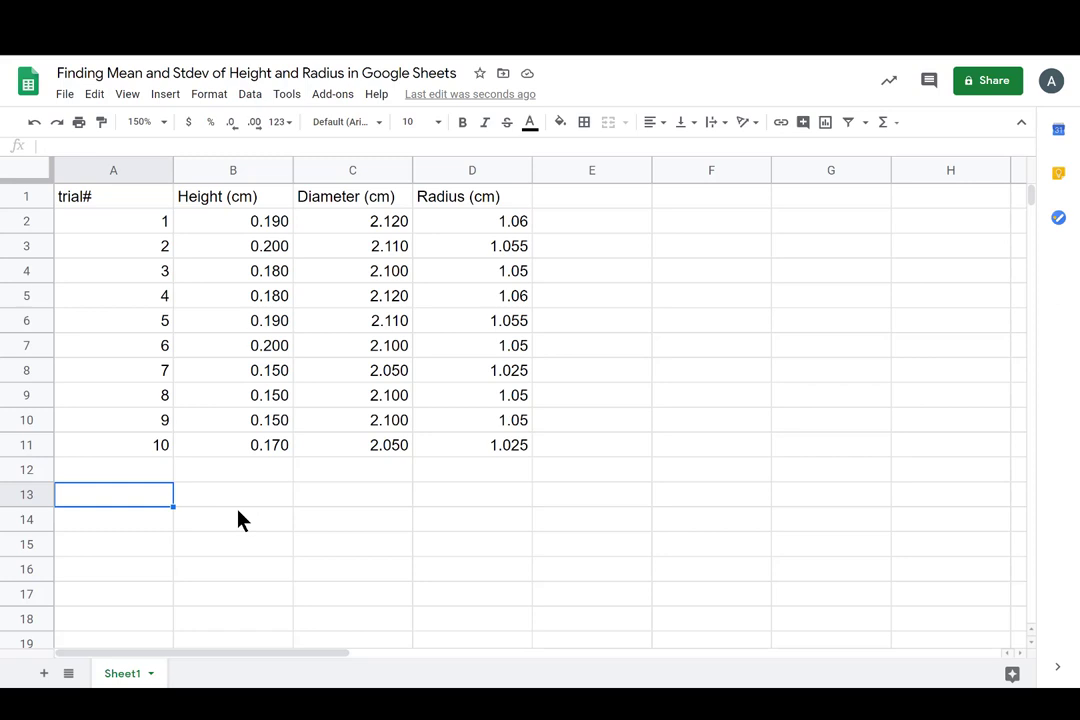
Step: Label two summary rows 'mean' and 'stdev' below the trial data
{"action": "type", "text": "mean"}
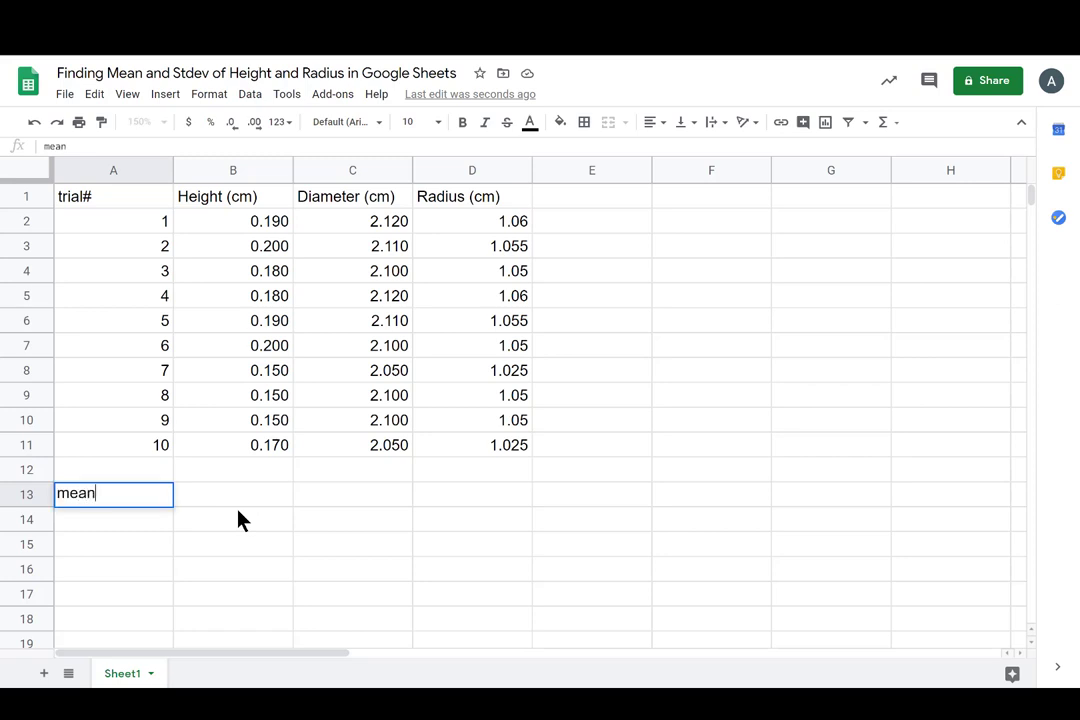
{"action": "type", "text": "s"}
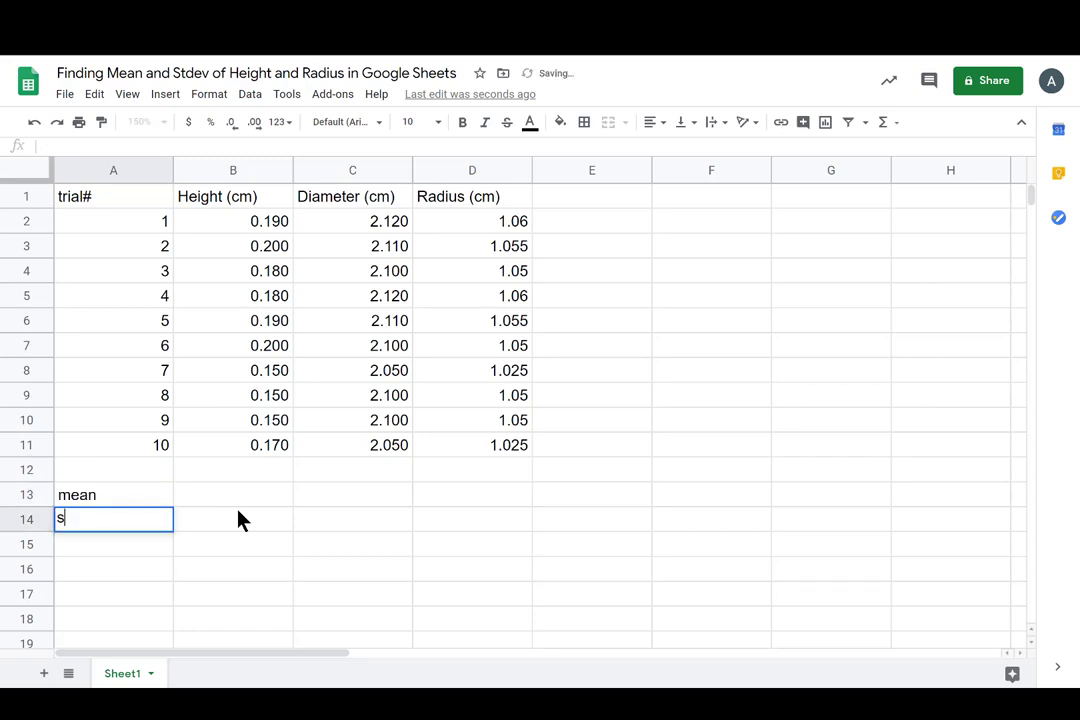
{"action": "type", "text": "tdev"}
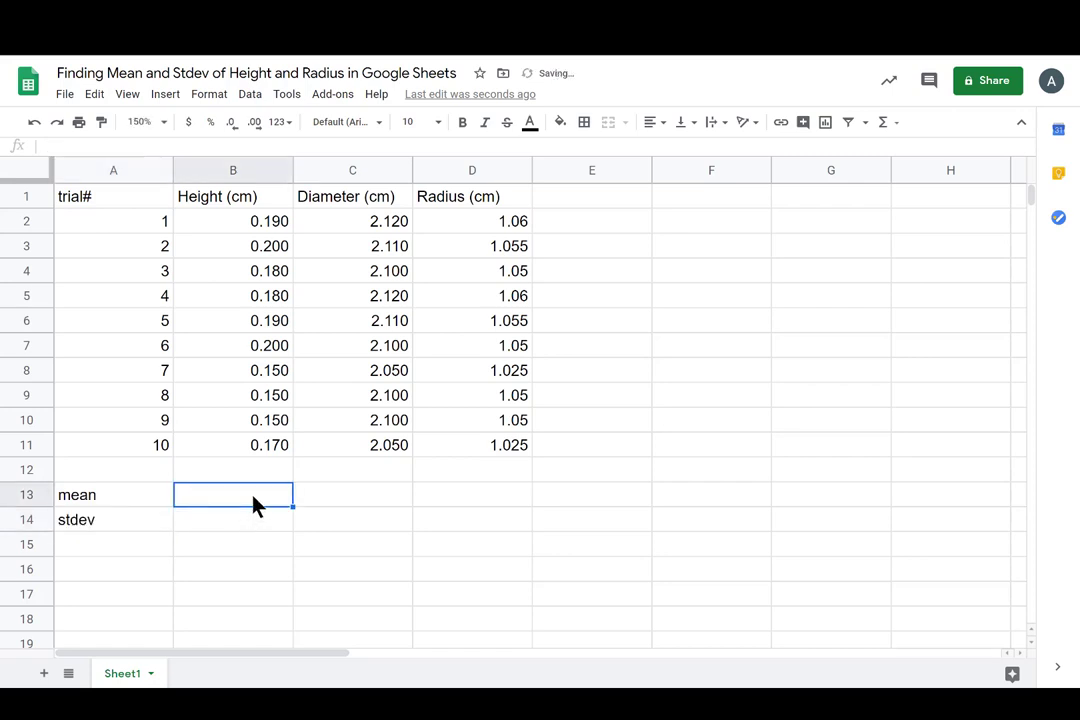
{"action": "mouse_move", "coordinate": [220, 414]}
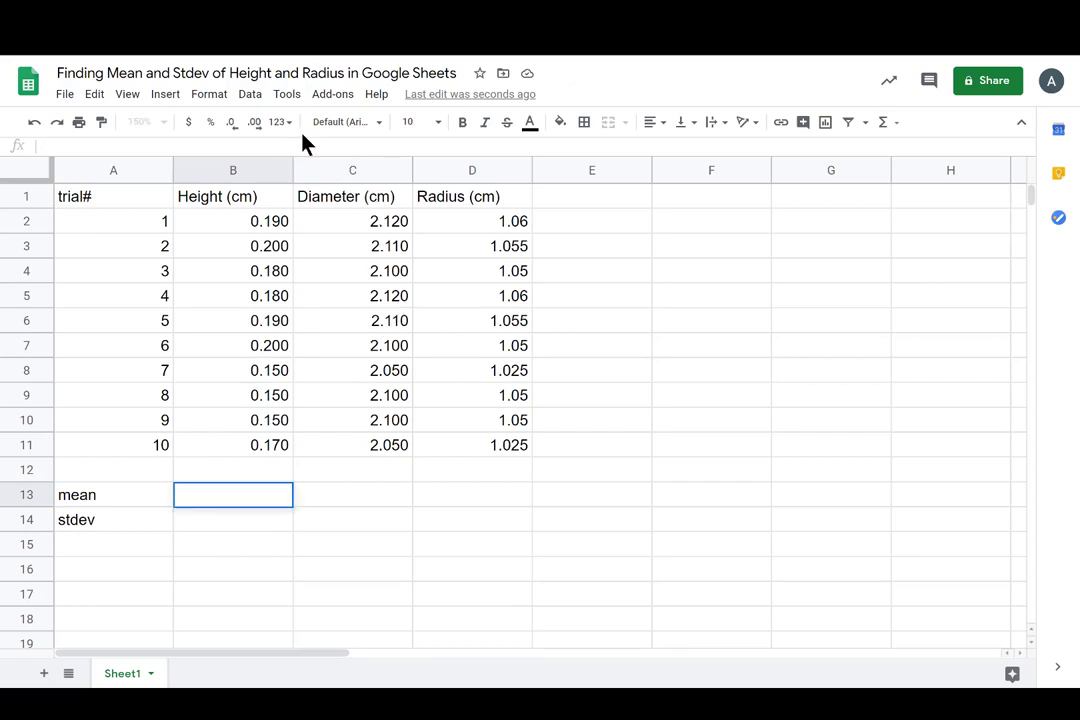
Step: Compute the mean height 0.176 in B13 with =AVERAGE over the ten trial heights
{"action": "type", "text": "="}
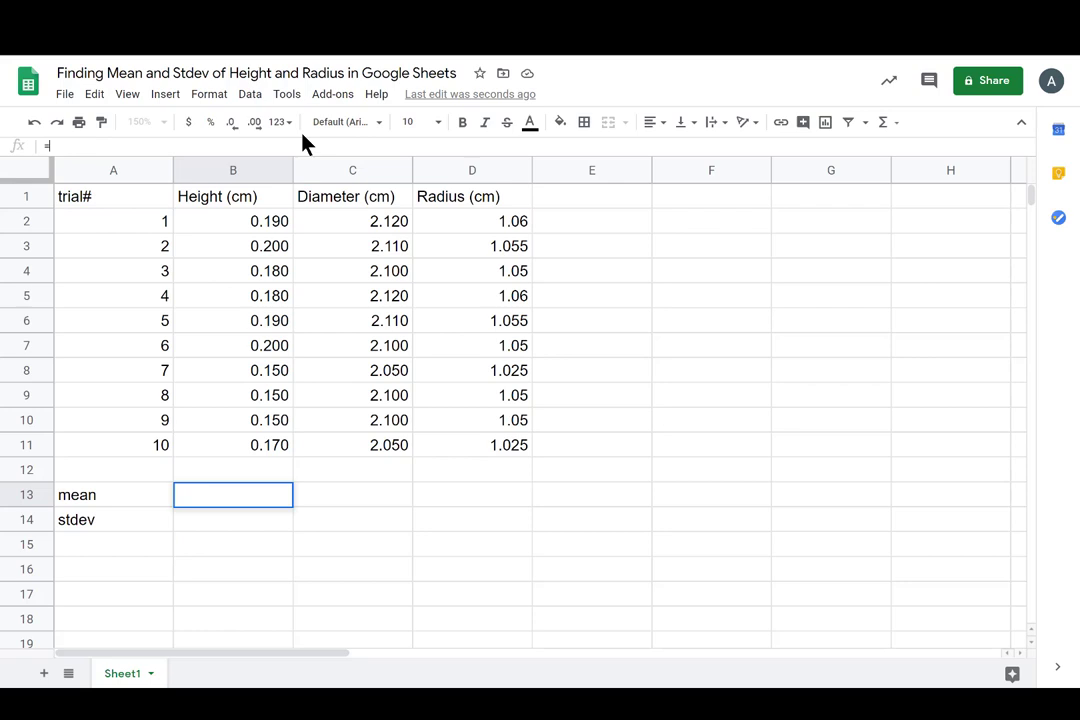
{"action": "type", "text": "="}
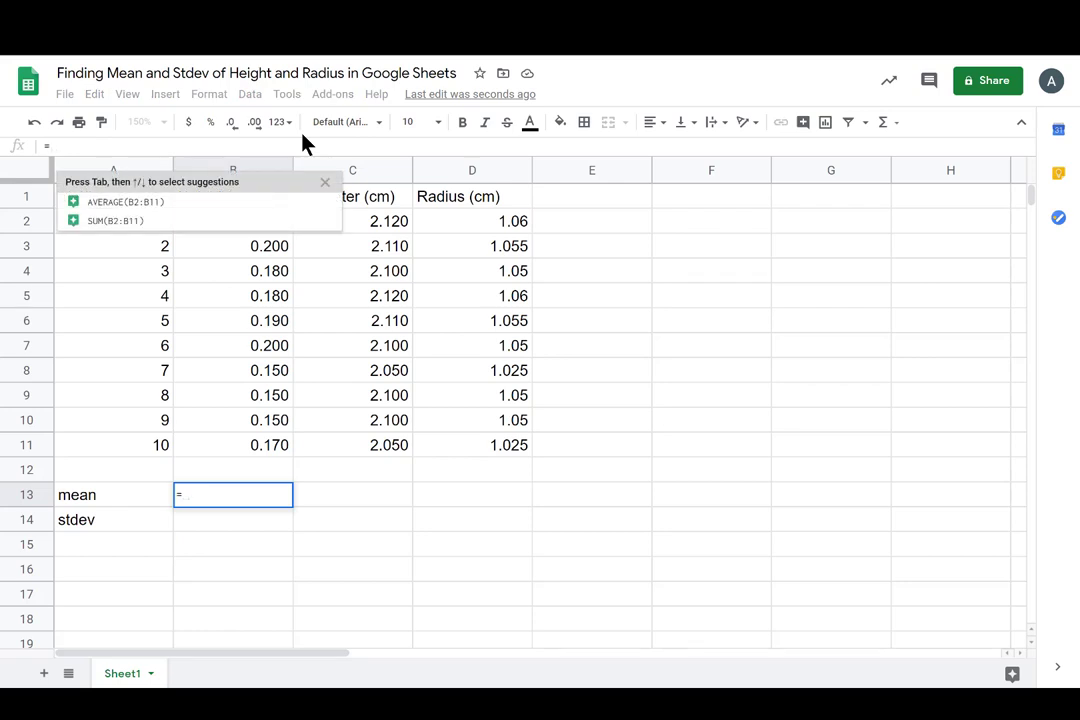
{"action": "type", "text": "a"}
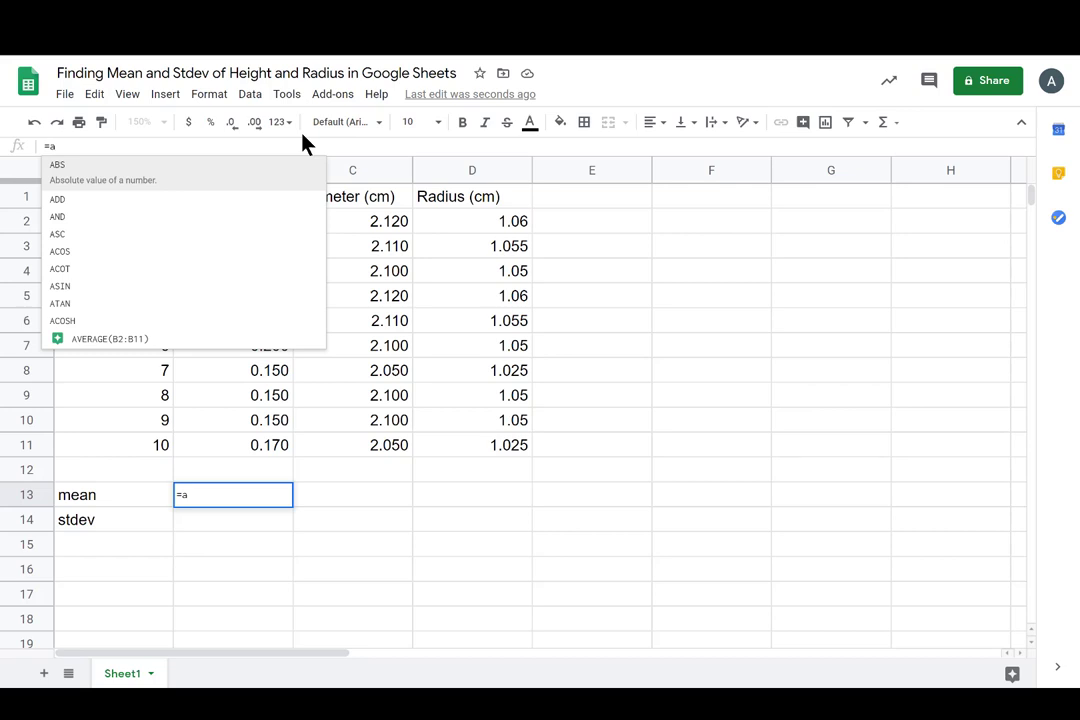
{"action": "type", "text": "ver"}
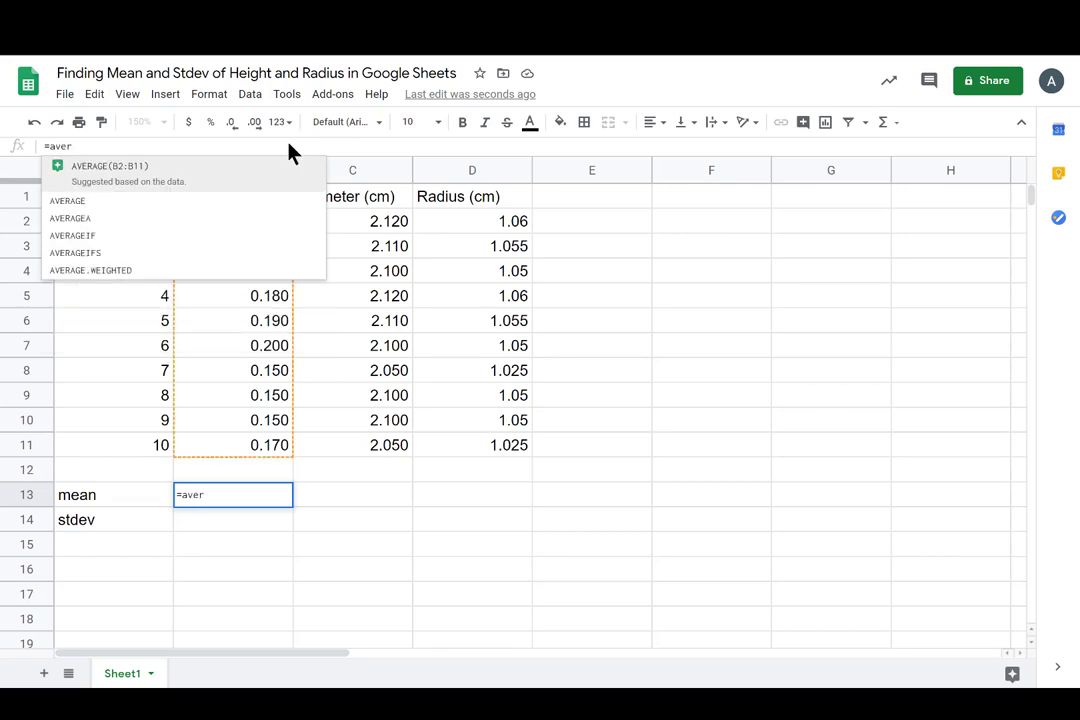
{"action": "mouse_move", "coordinate": [82, 196]}
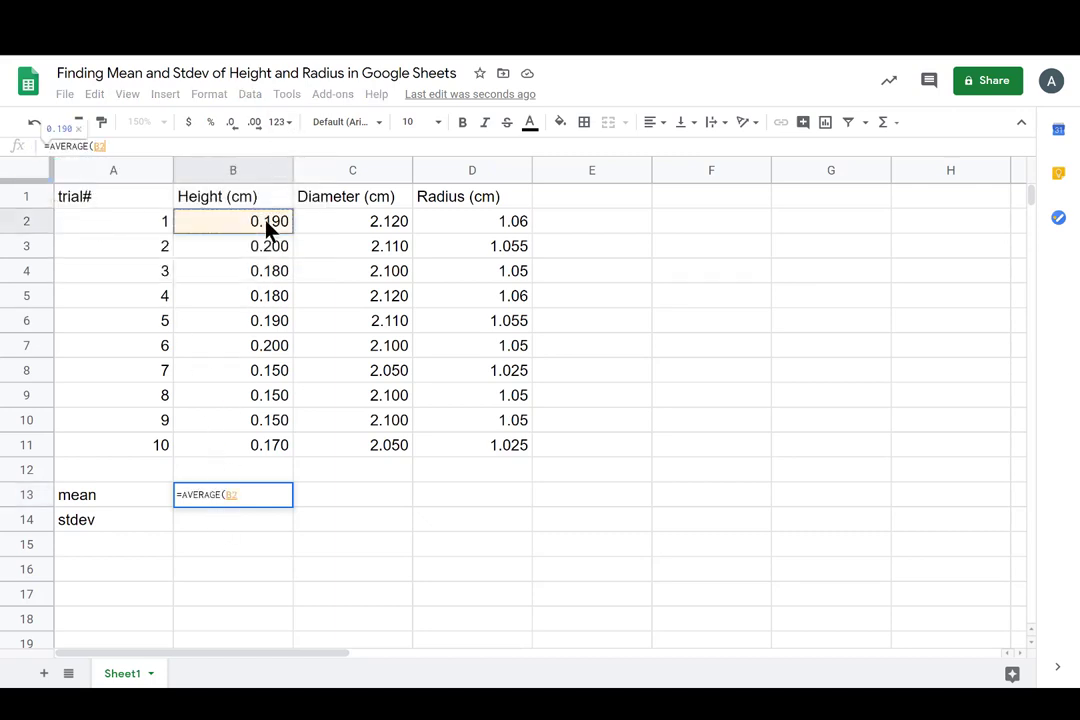
{"action": "left_click_drag", "start_coordinate": [232, 220], "coordinate": [232, 320]}
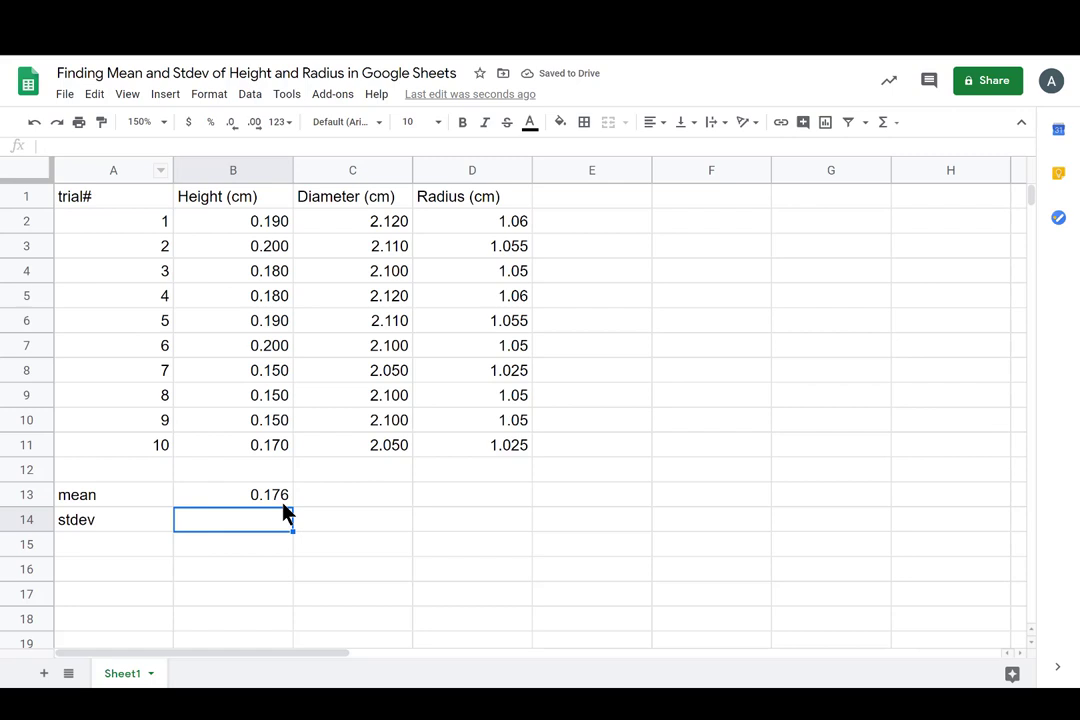
Step: Extend the AVERAGE formula across to give Diameter and Radius means 2.096 and 1.048
{"action": "left_click", "coordinate": [232, 494]}
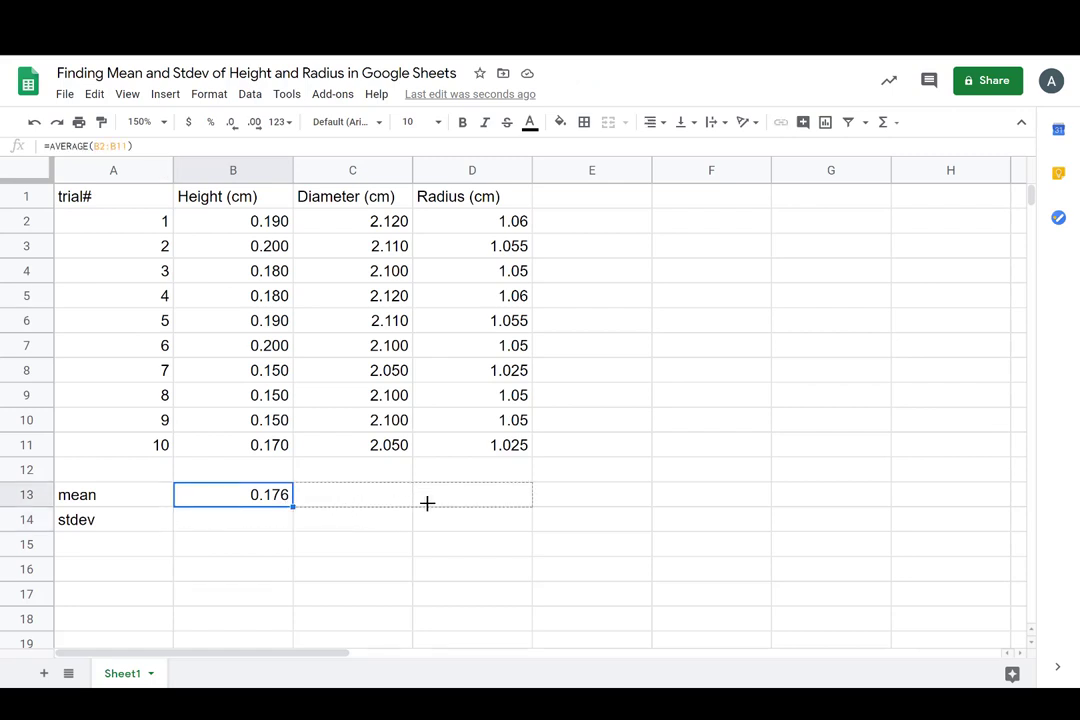
{"action": "left_click_drag", "start_coordinate": [292, 512], "coordinate": [532, 504]}
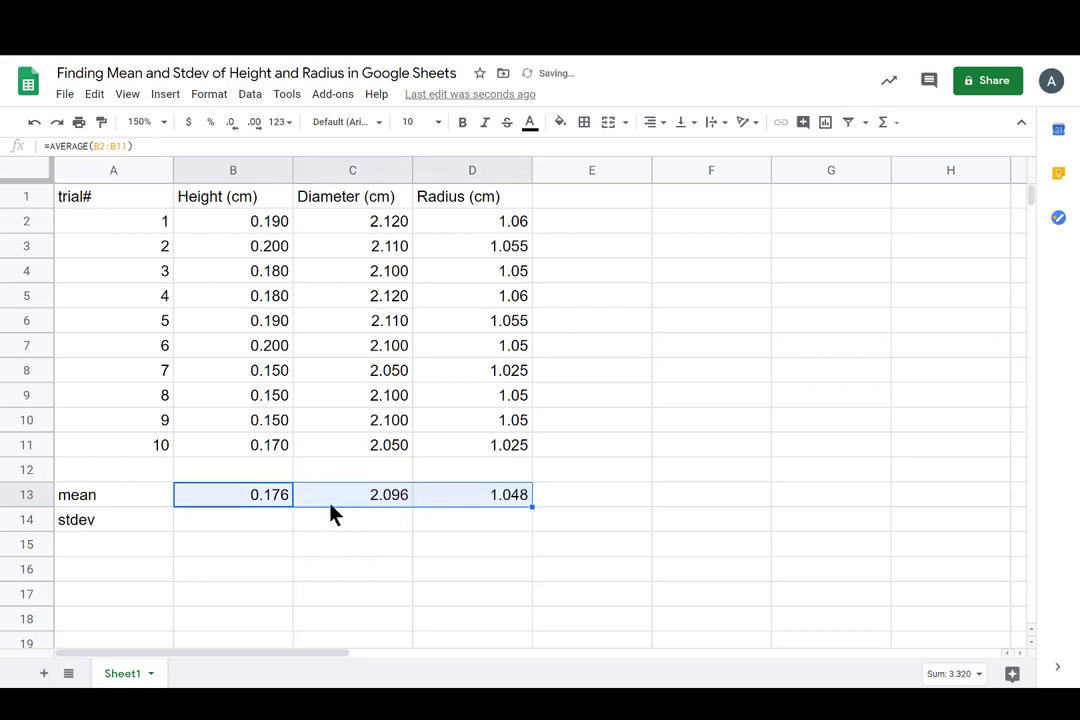
{"action": "left_click", "coordinate": [232, 494]}
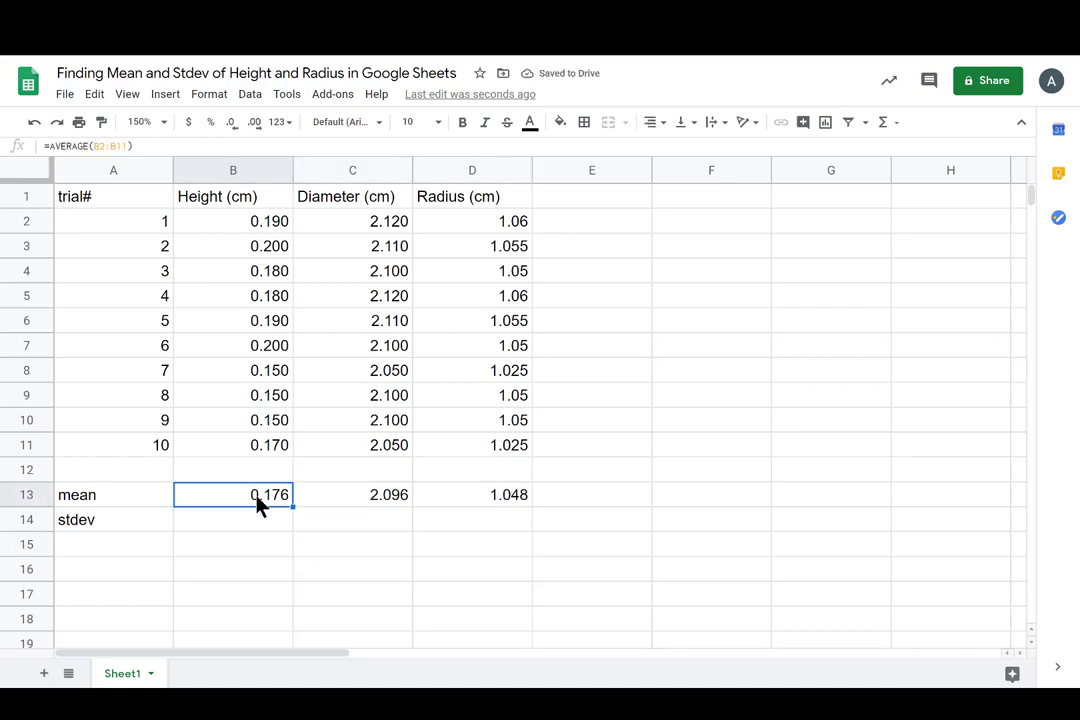
{"action": "mouse_move", "coordinate": [368, 476]}
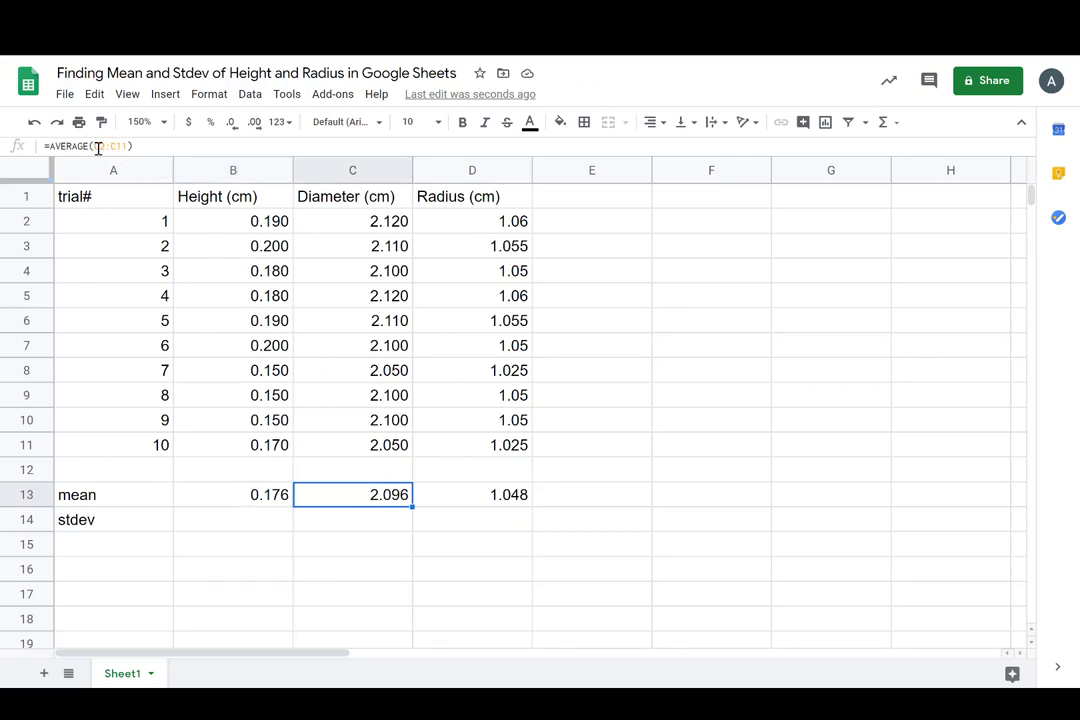
{"action": "mouse_move", "coordinate": [480, 508]}
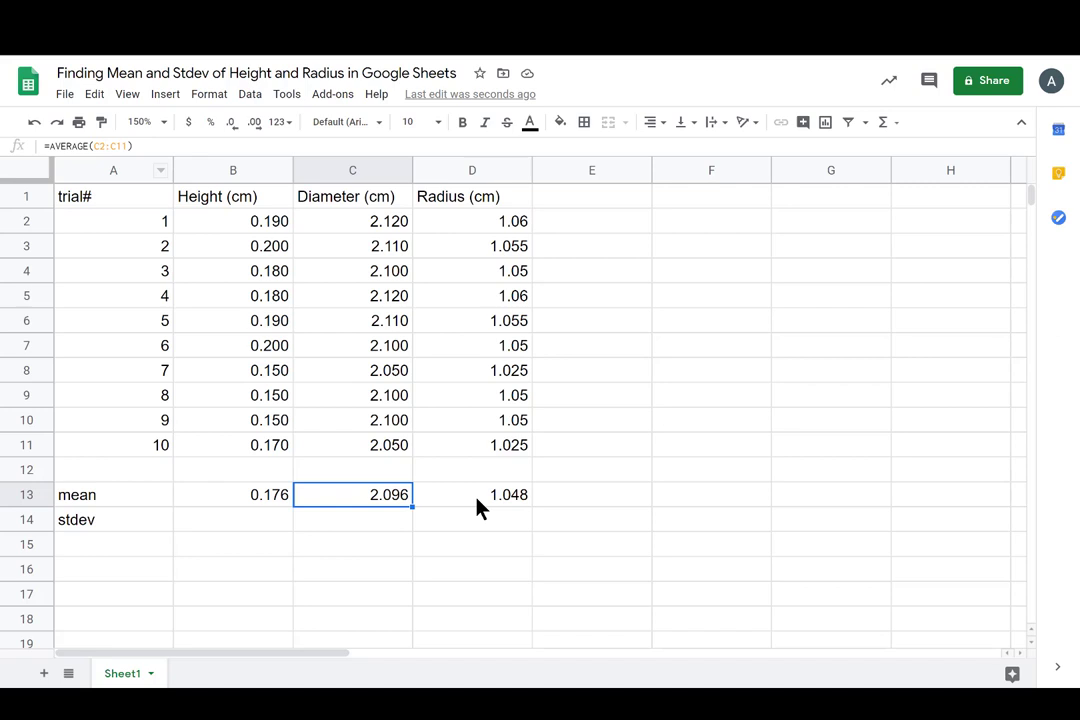
{"action": "left_click", "coordinate": [472, 494]}
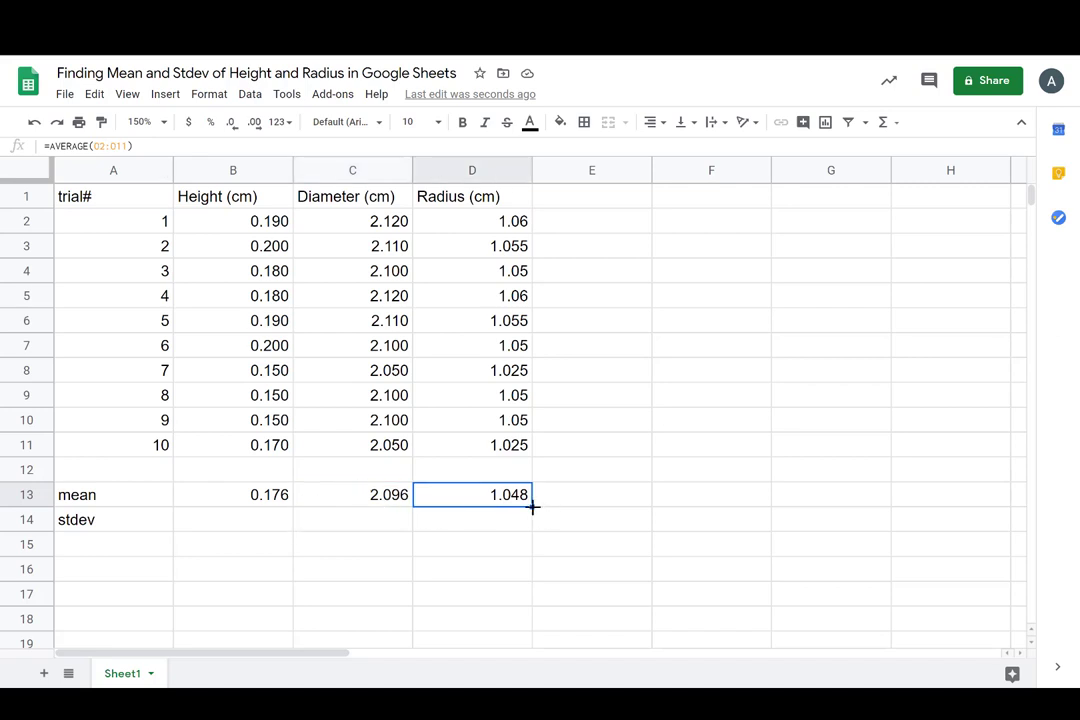
{"action": "mouse_move", "coordinate": [544, 418]}
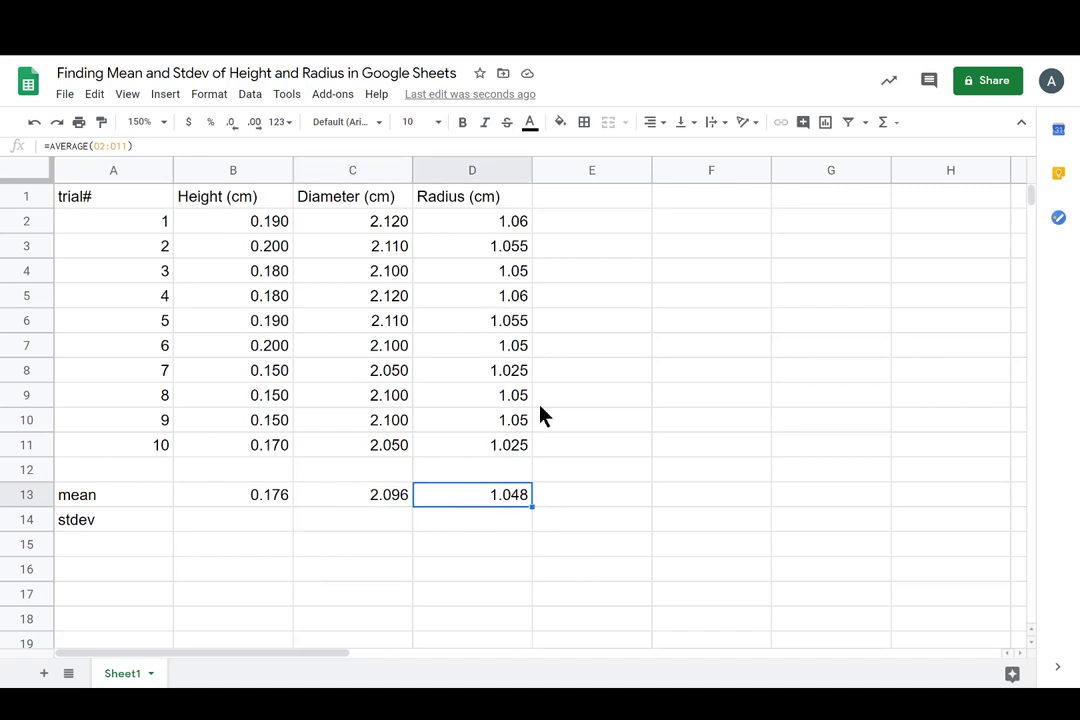
{"action": "mouse_move", "coordinate": [450, 412]}
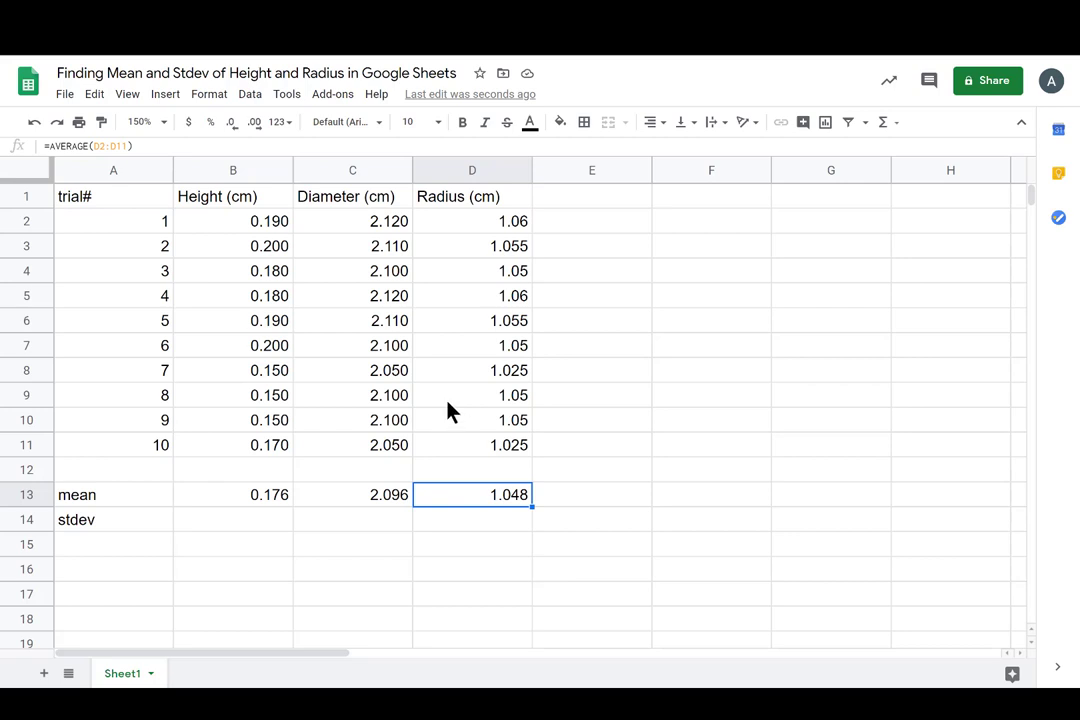
{"action": "mouse_move", "coordinate": [268, 536]}
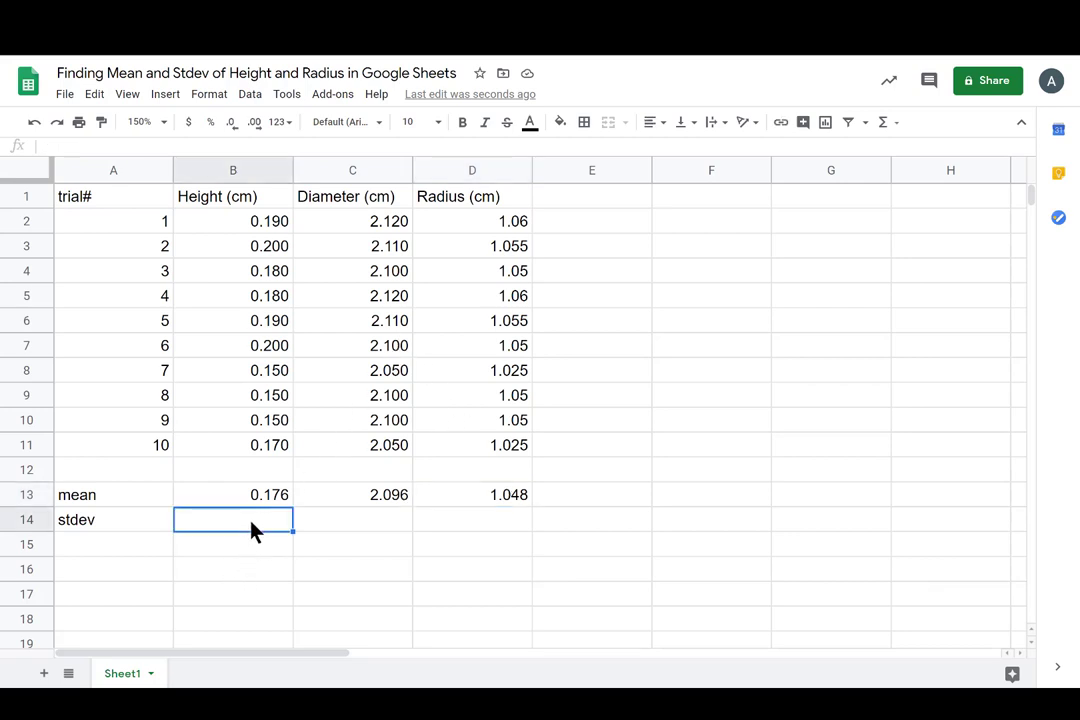
Step: Begin a STDEV.S formula for the heights in B14
{"action": "type", "text": "="}
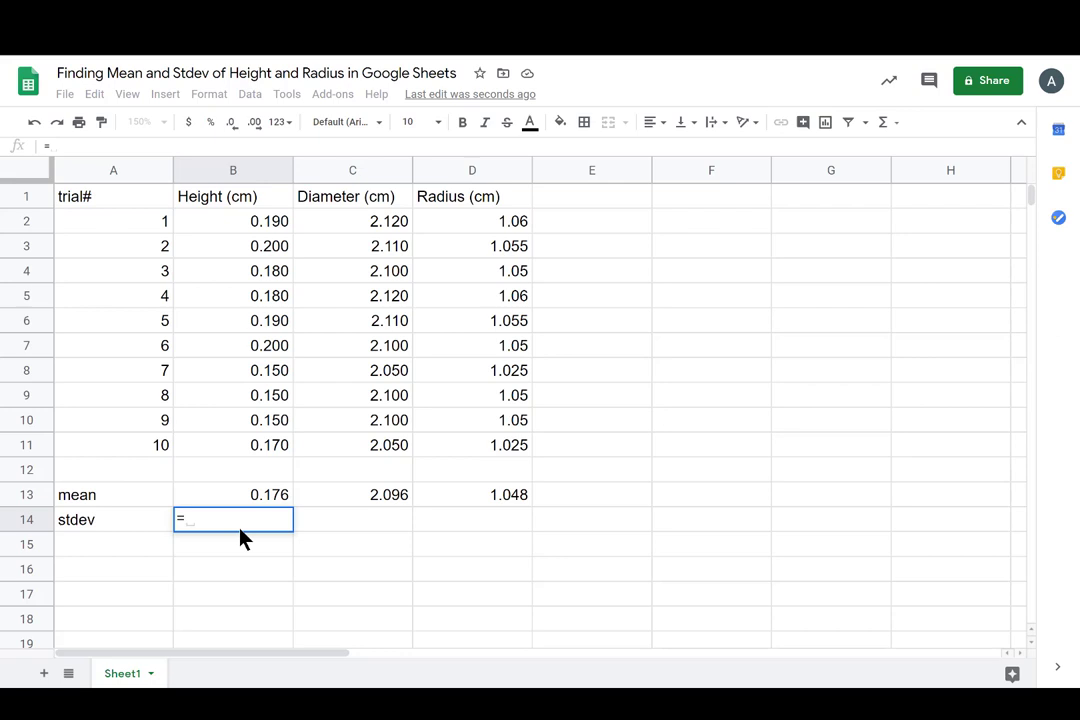
{"action": "type", "text": "st"}
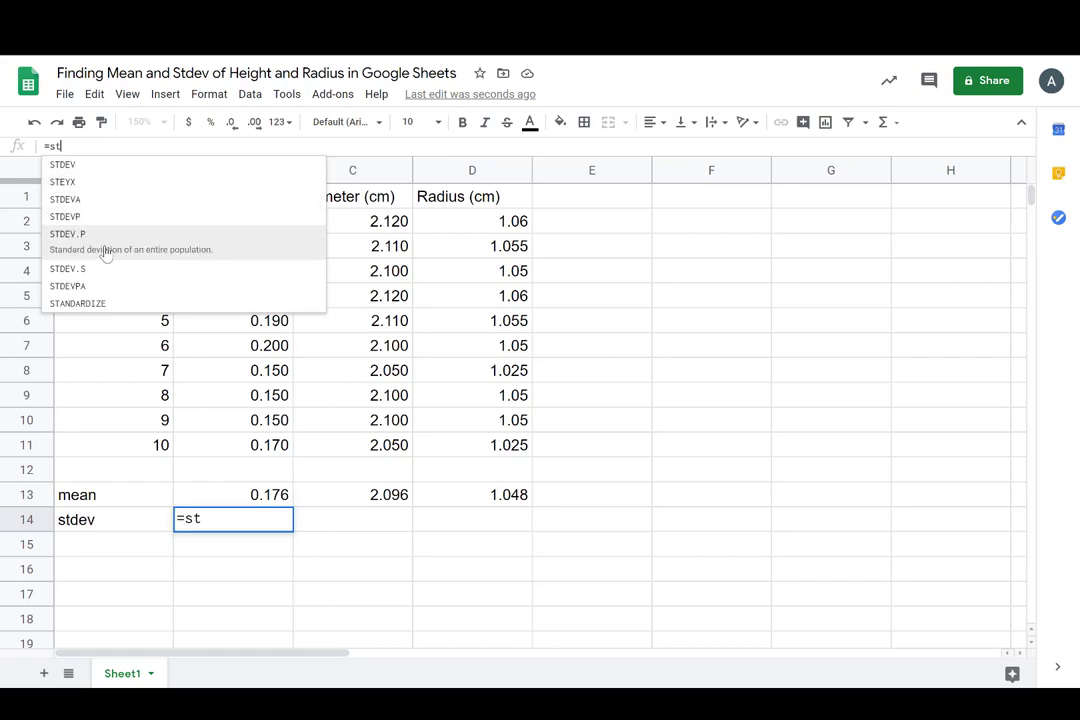
{"action": "mouse_move", "coordinate": [188, 268]}
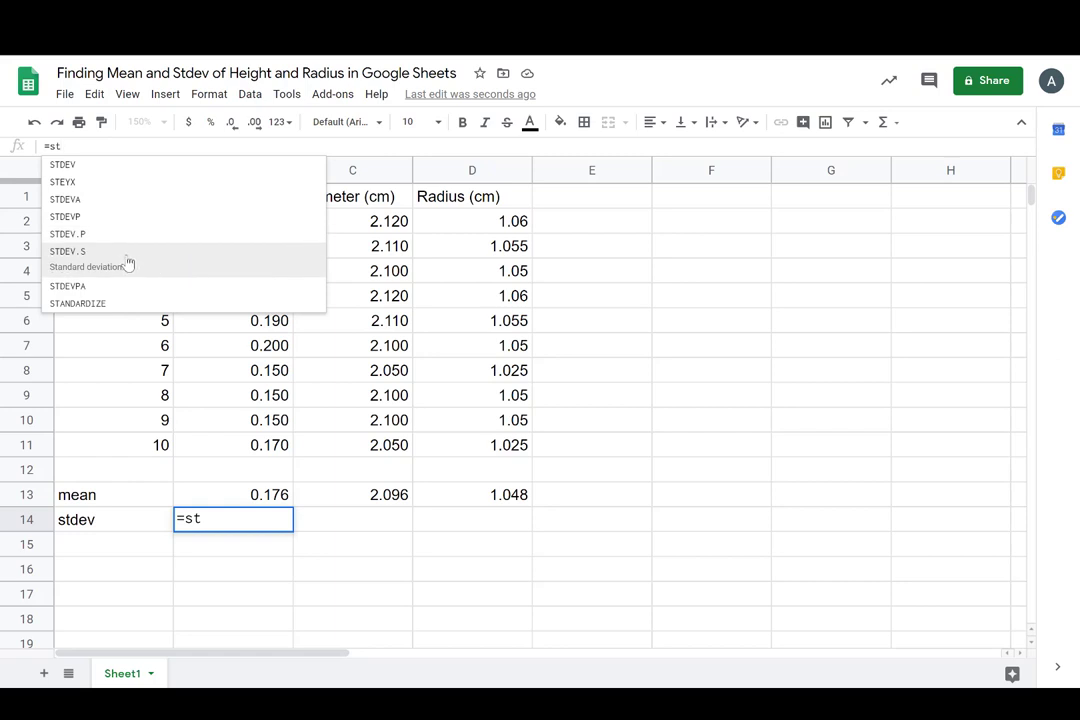
{"action": "mouse_move", "coordinate": [82, 256]}
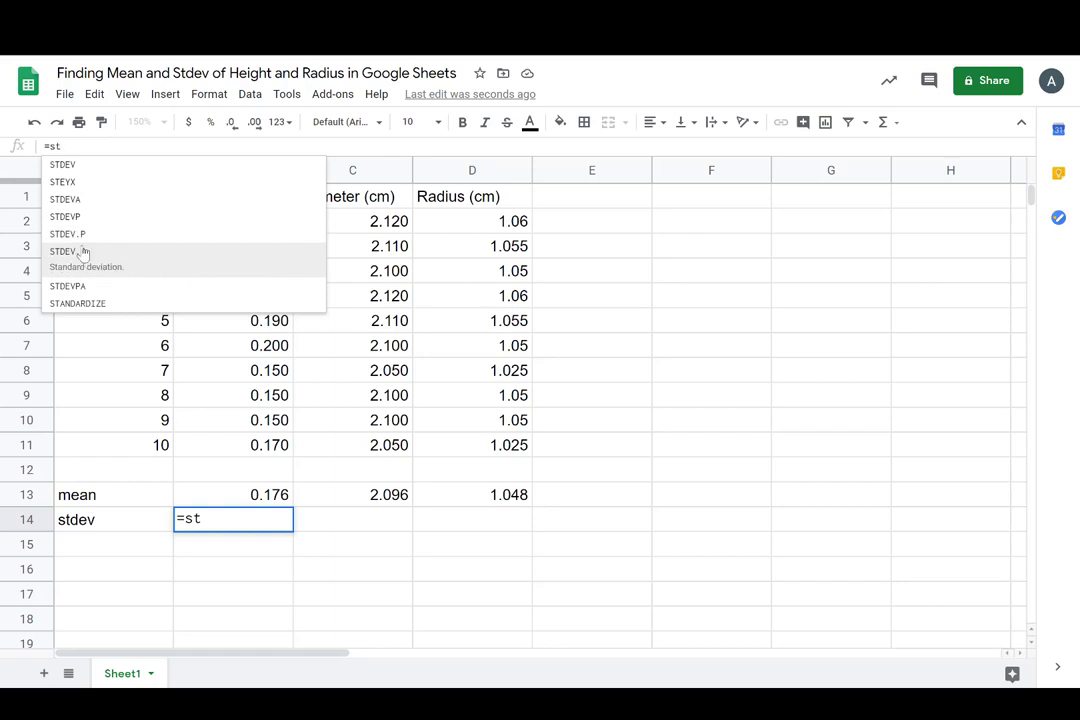
{"action": "mouse_move", "coordinate": [68, 234]}
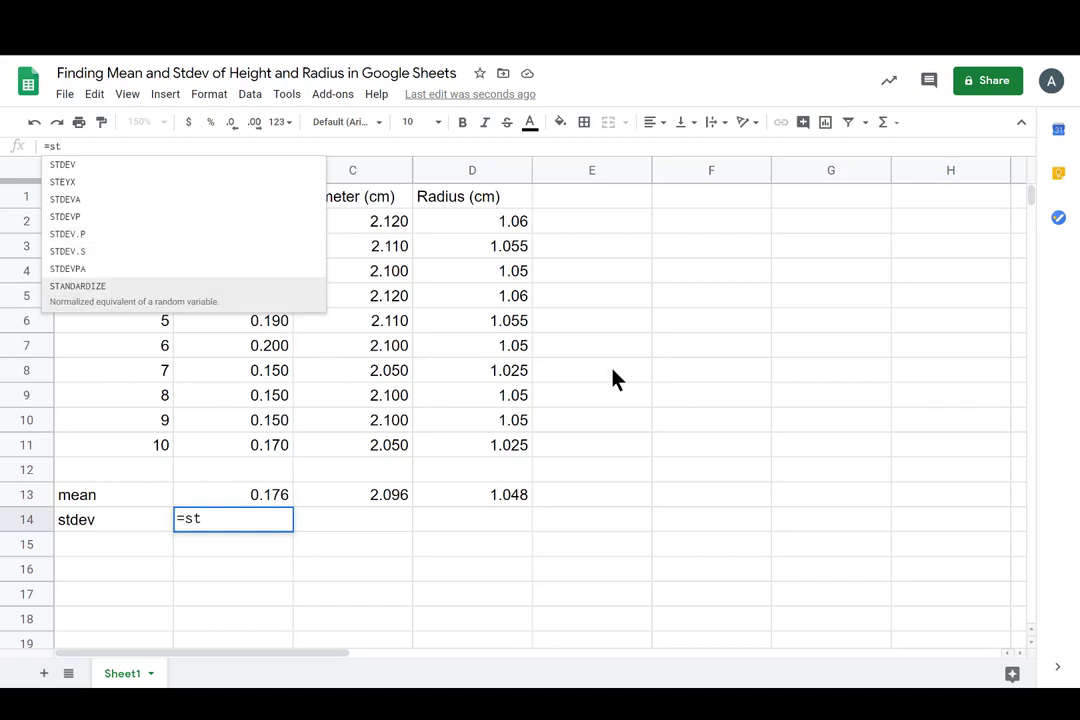
{"action": "mouse_move", "coordinate": [738, 348]}
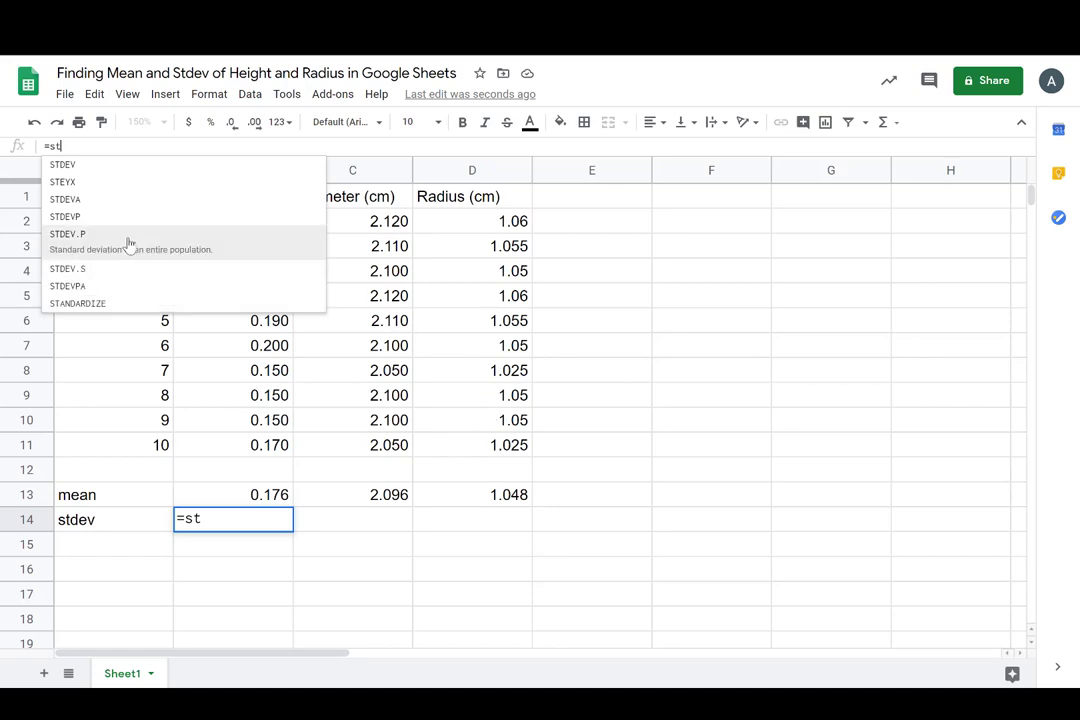
{"action": "mouse_move", "coordinate": [184, 252]}
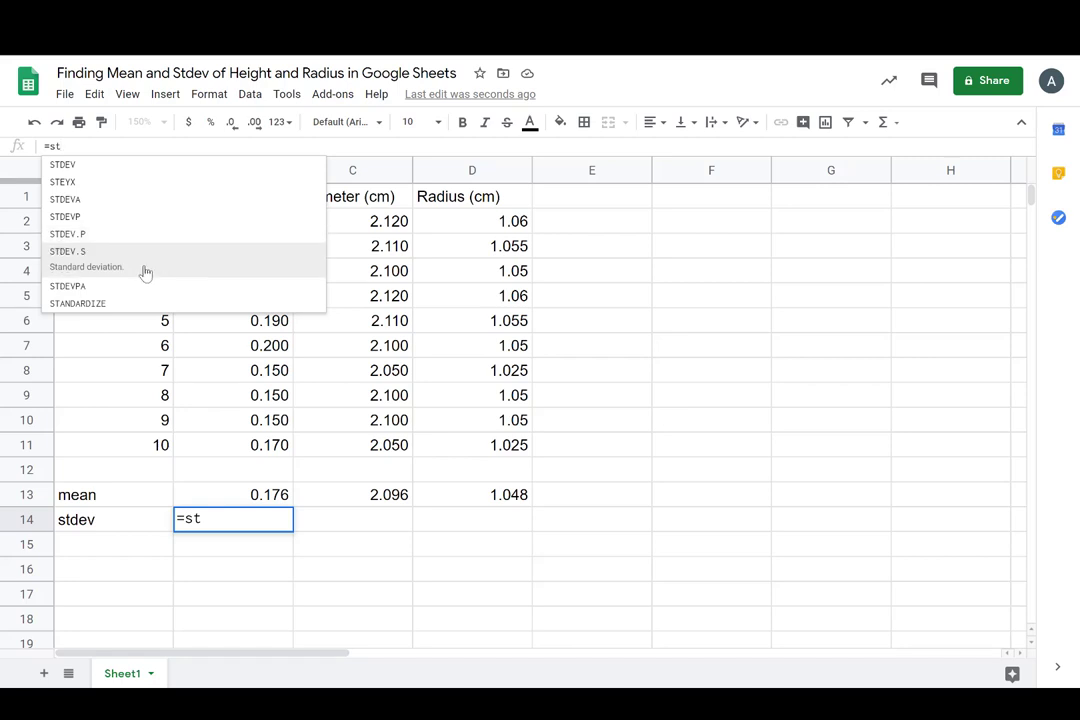
{"action": "mouse_move", "coordinate": [136, 270]}
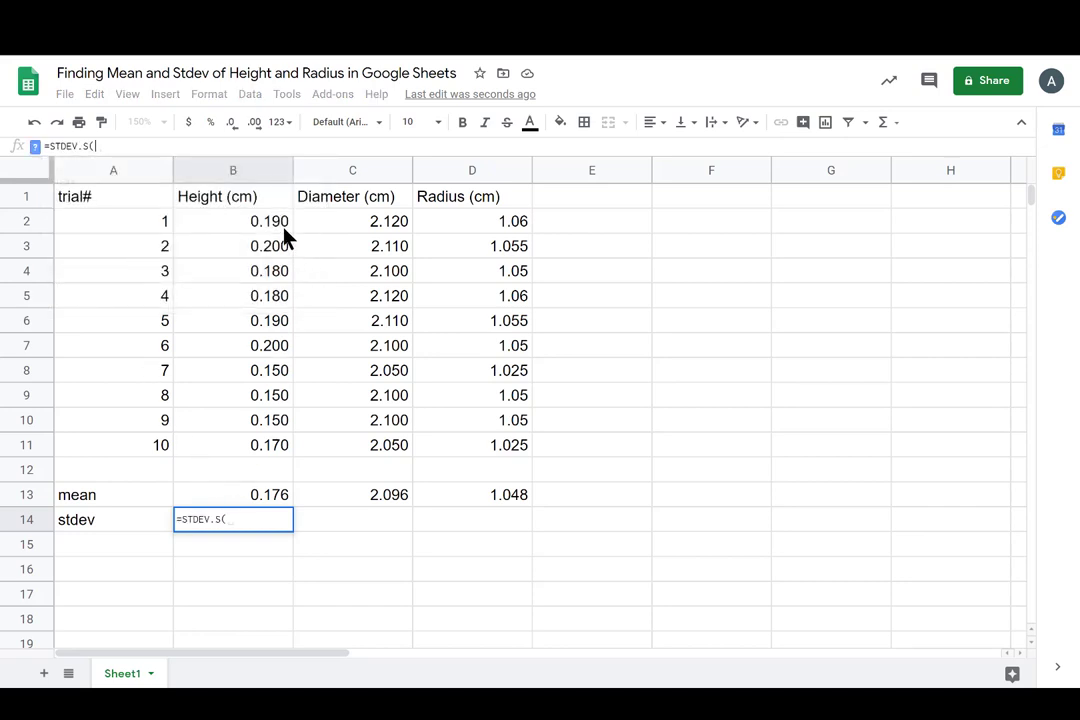
Step: Complete STDEV.S over the ten heights, giving 0.0201
{"action": "left_click_drag", "start_coordinate": [232, 220], "coordinate": [232, 296]}
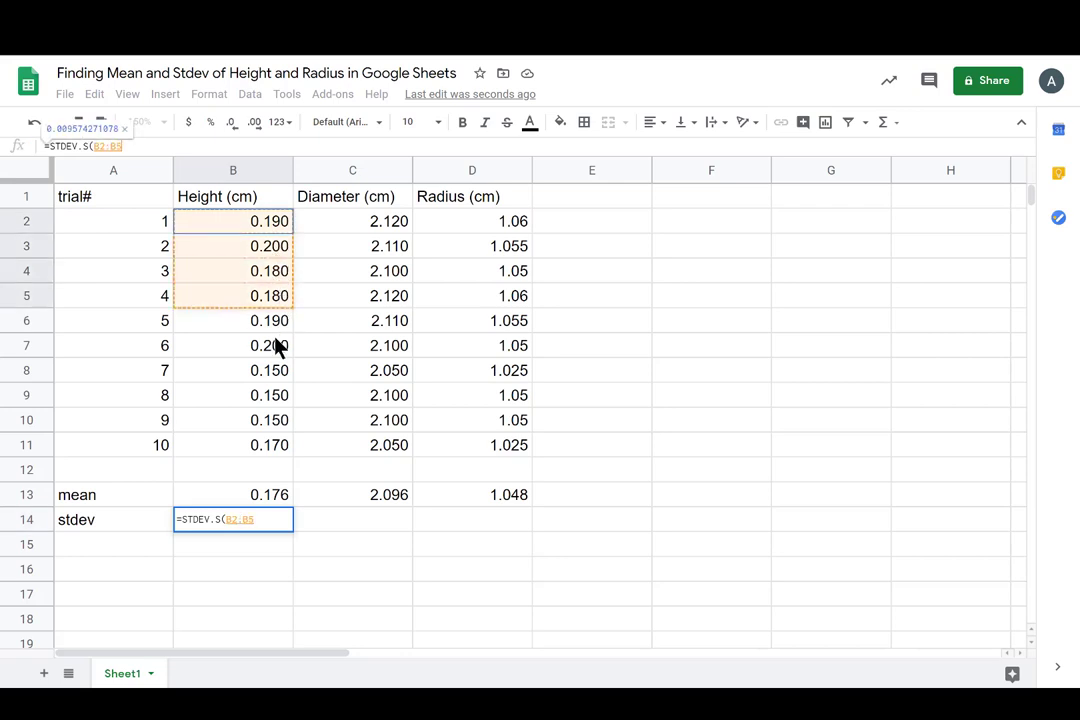
{"action": "left_click_drag", "start_coordinate": [232, 296], "coordinate": [232, 444]}
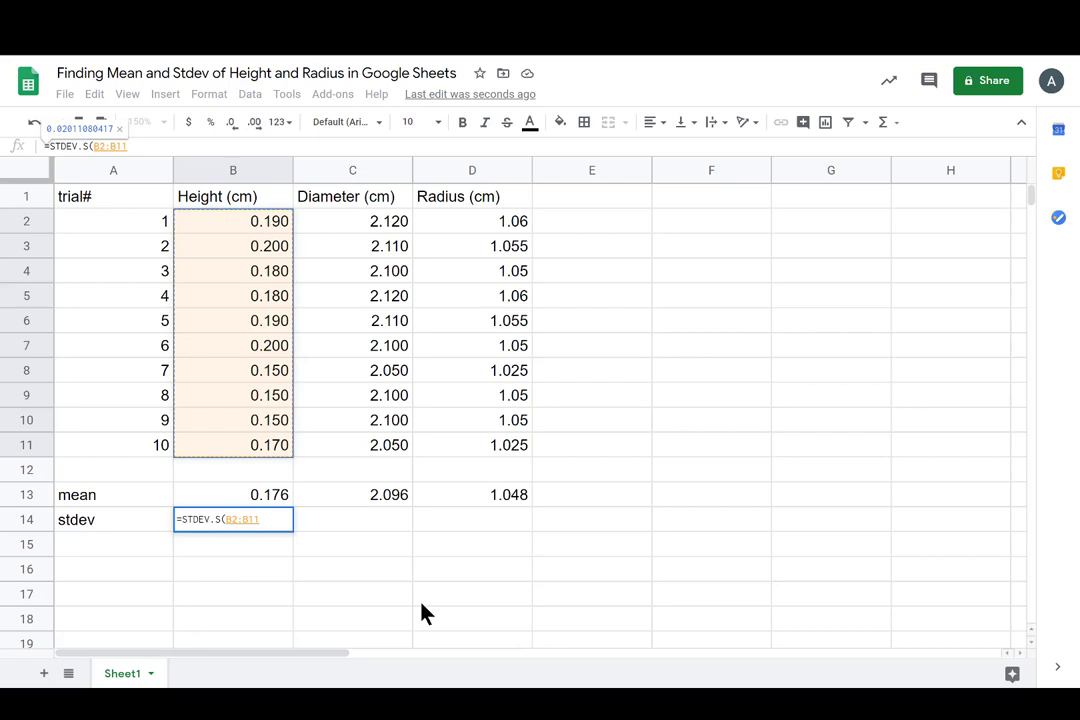
{"action": "key", "text": "Return"}
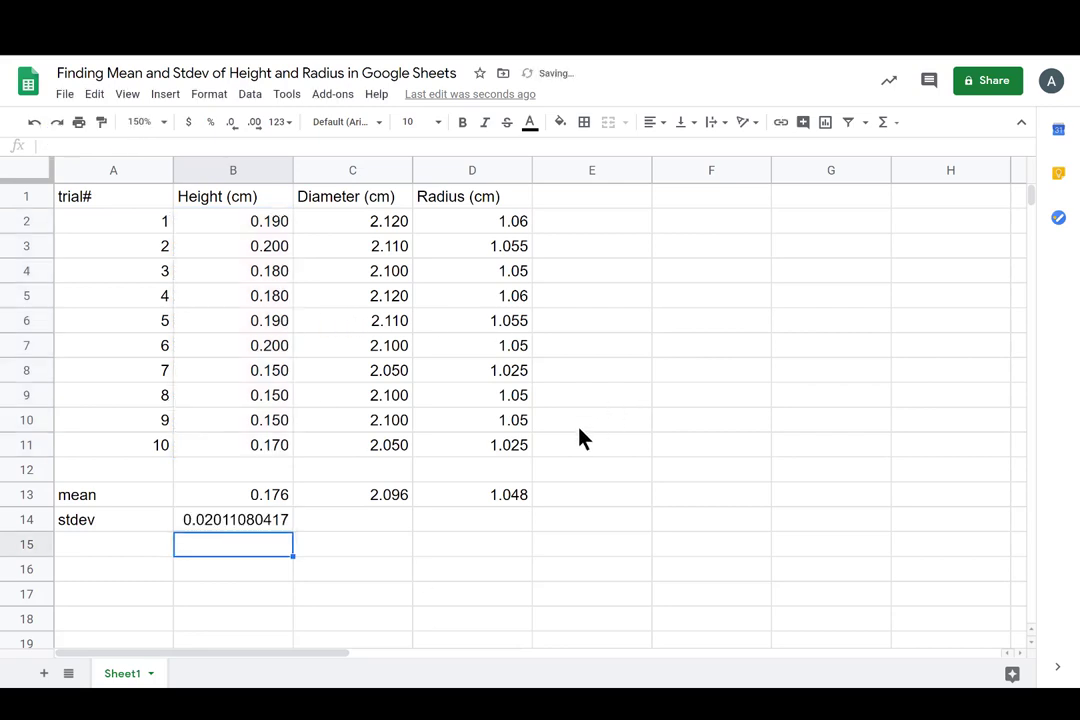
Step: Copy the stdev formula across for Diameter 0.0255 and Radius 0.0127
{"action": "left_click", "coordinate": [232, 520]}
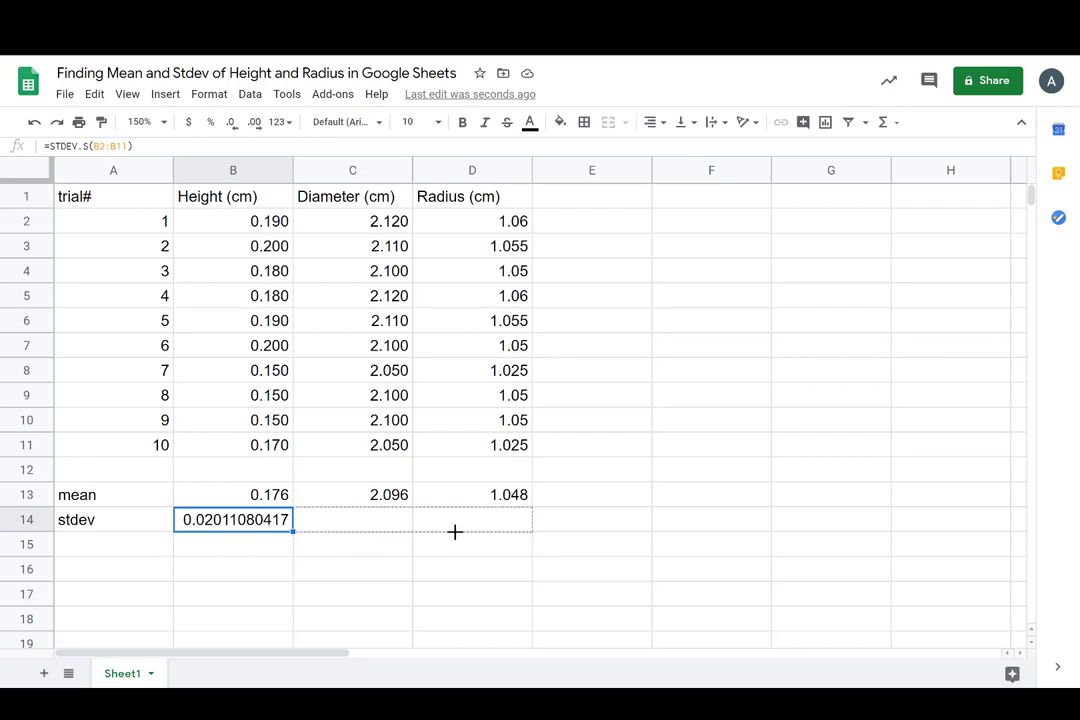
{"action": "left_click_drag", "start_coordinate": [280, 532], "coordinate": [532, 532]}
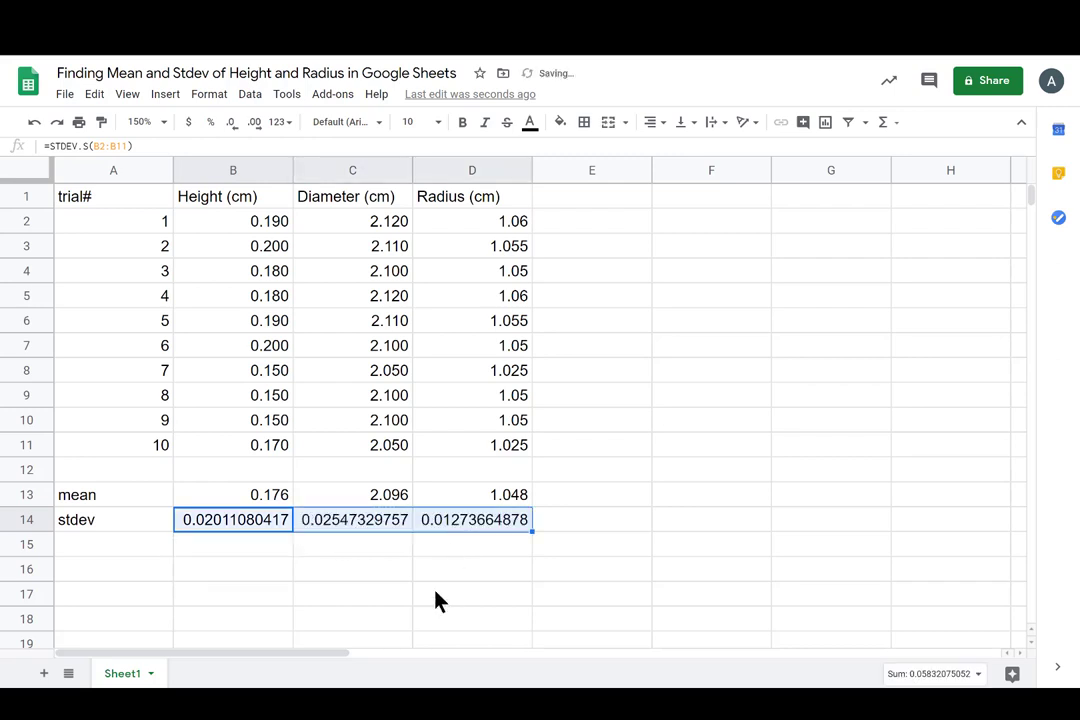
{"action": "left_click", "coordinate": [472, 592]}
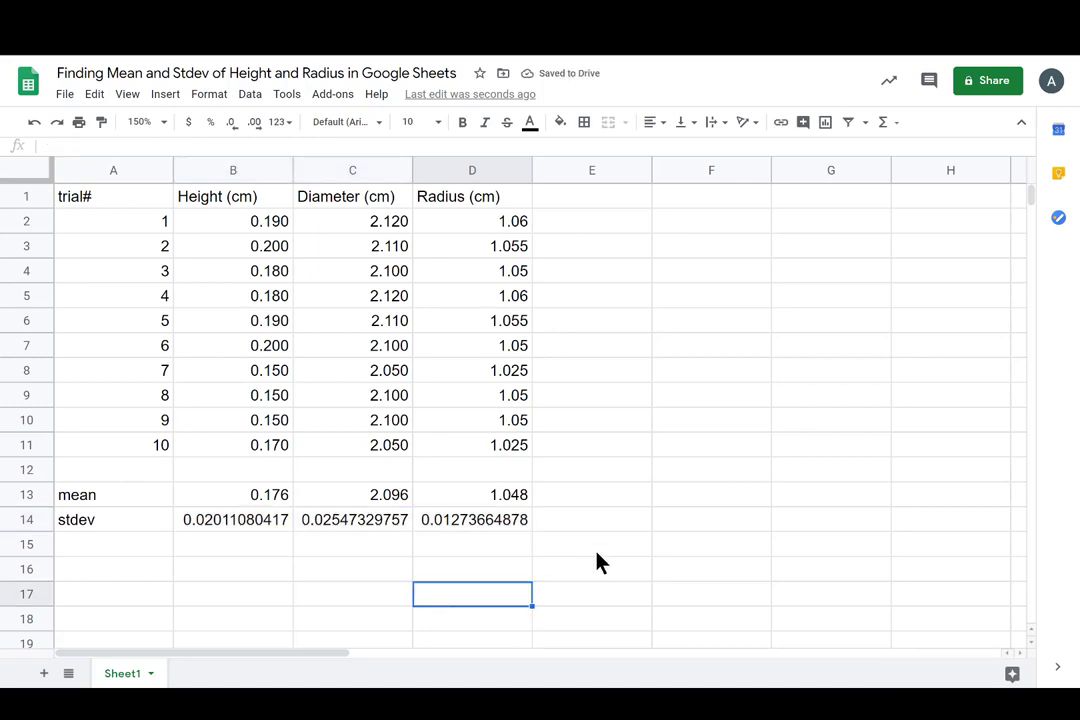
{"action": "mouse_move", "coordinate": [370, 204]}
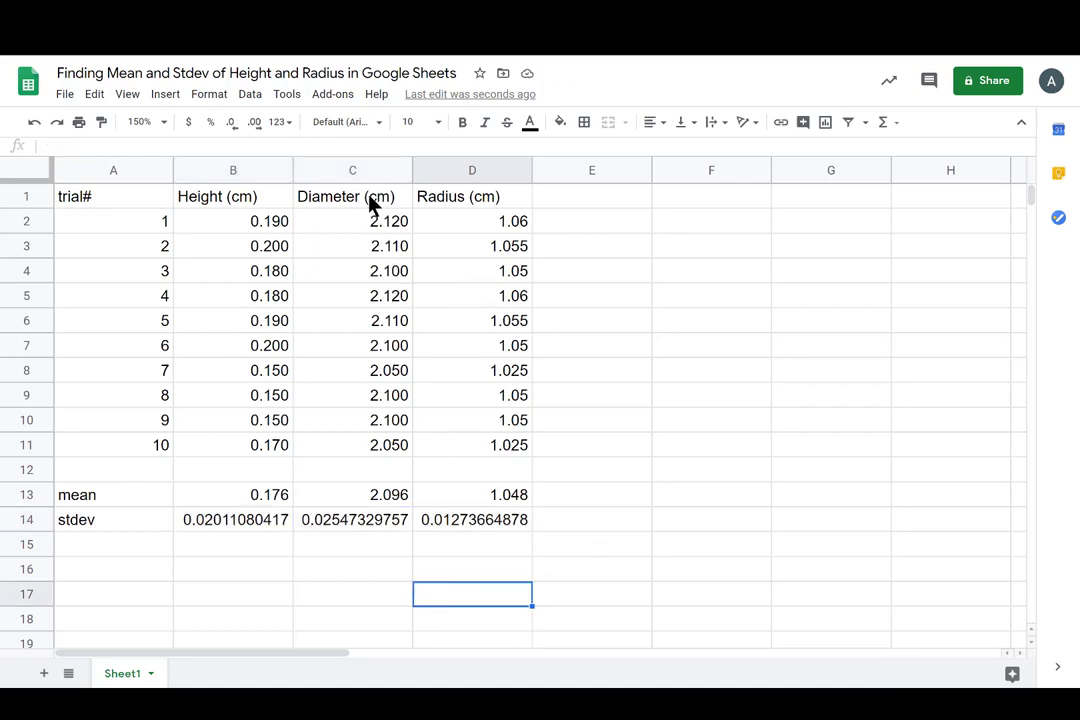
{"action": "left_click", "coordinate": [352, 170]}
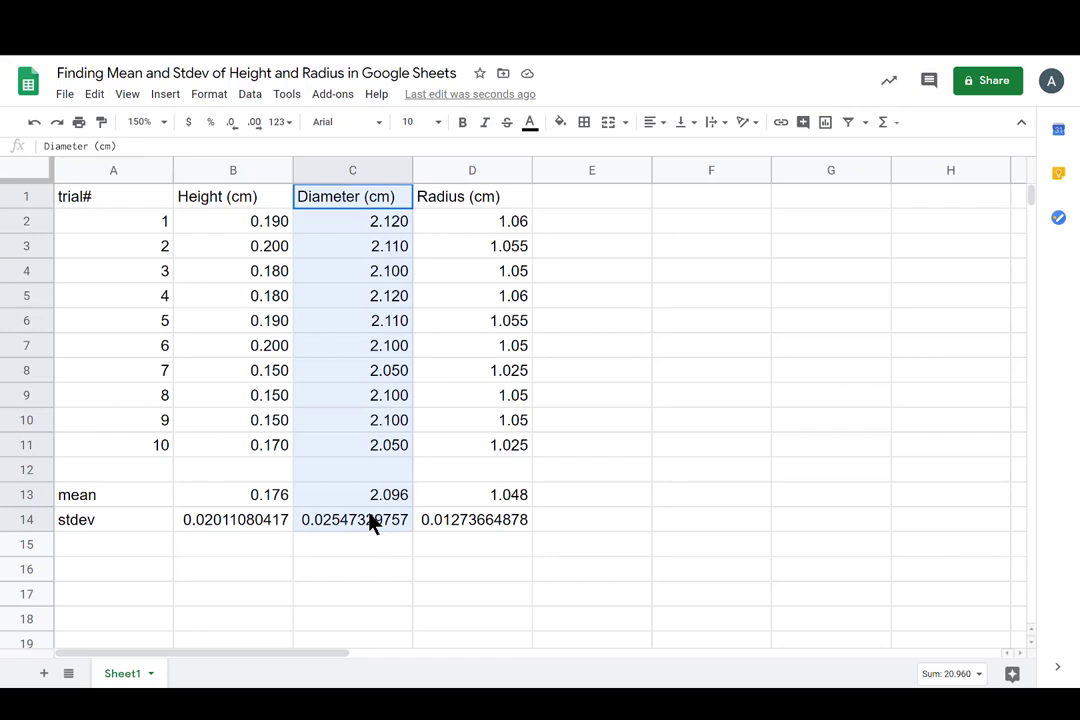
{"action": "left_click", "coordinate": [352, 594]}
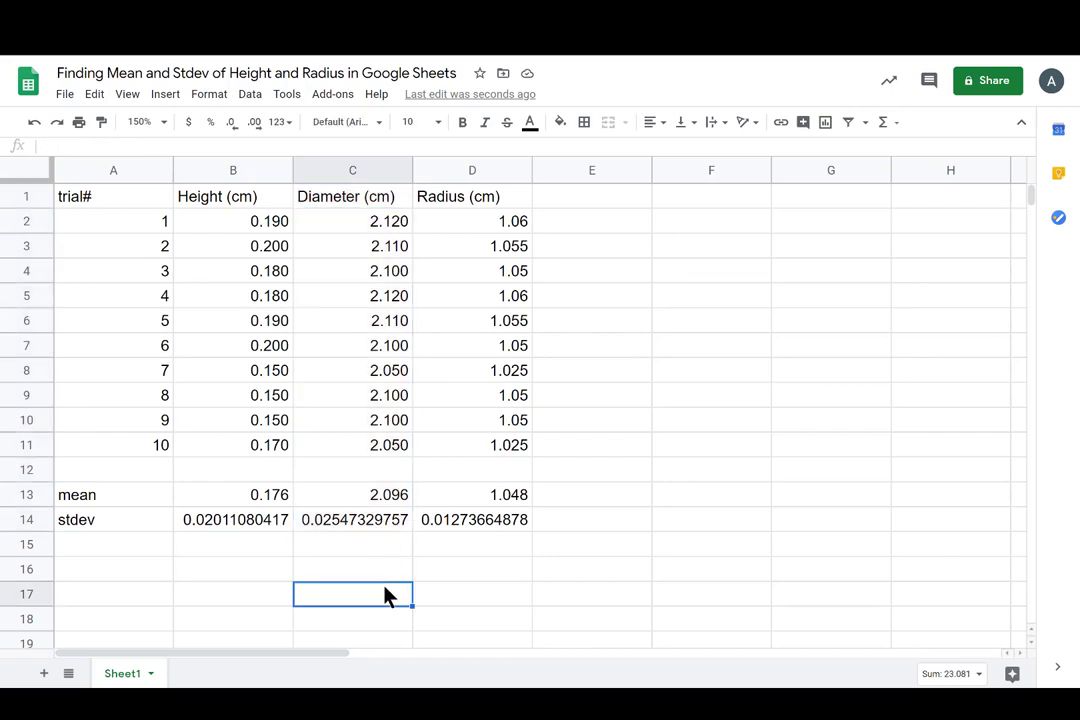
{"action": "mouse_move", "coordinate": [230, 212]}
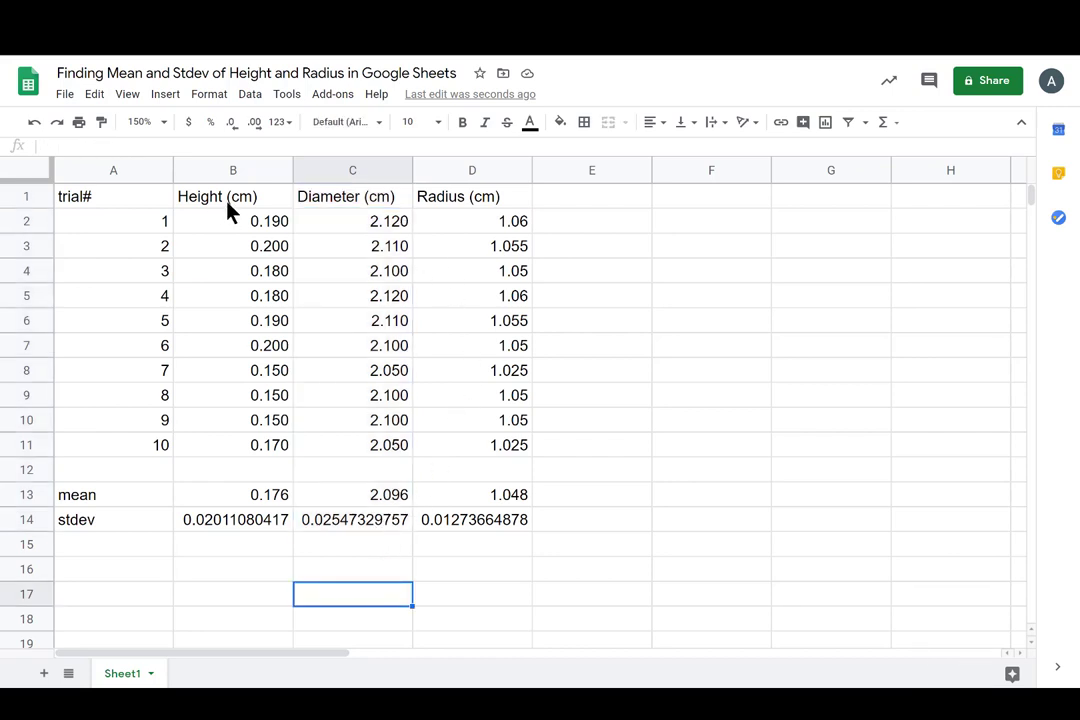
{"action": "mouse_move", "coordinate": [228, 490]}
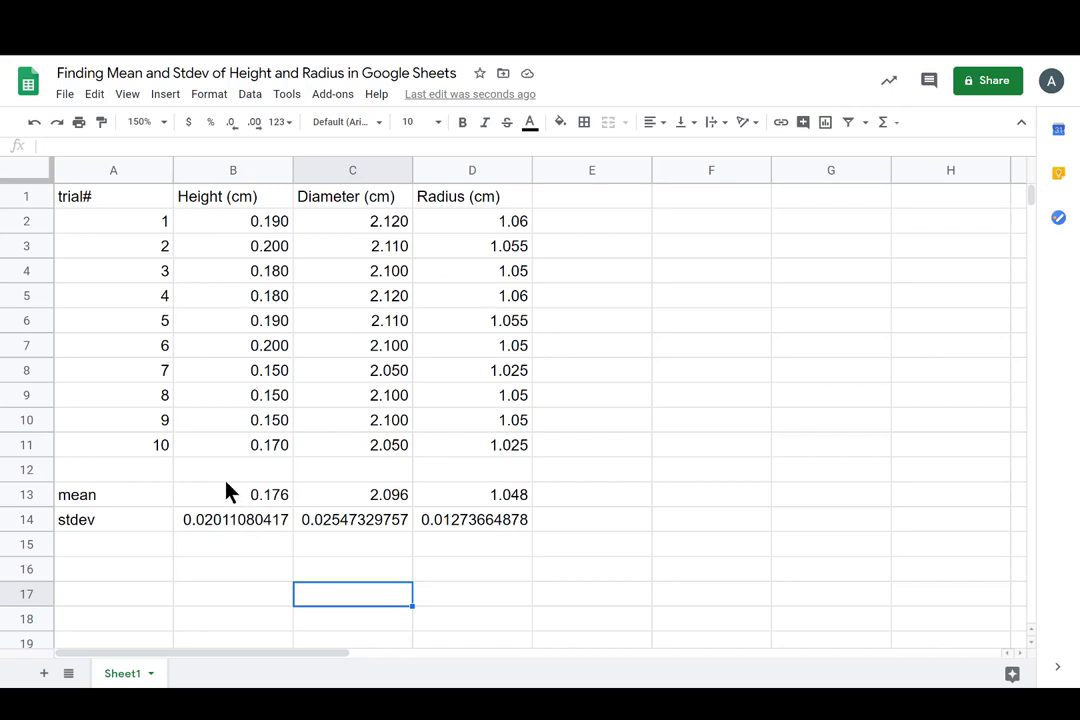
{"action": "mouse_move", "coordinate": [250, 408]}
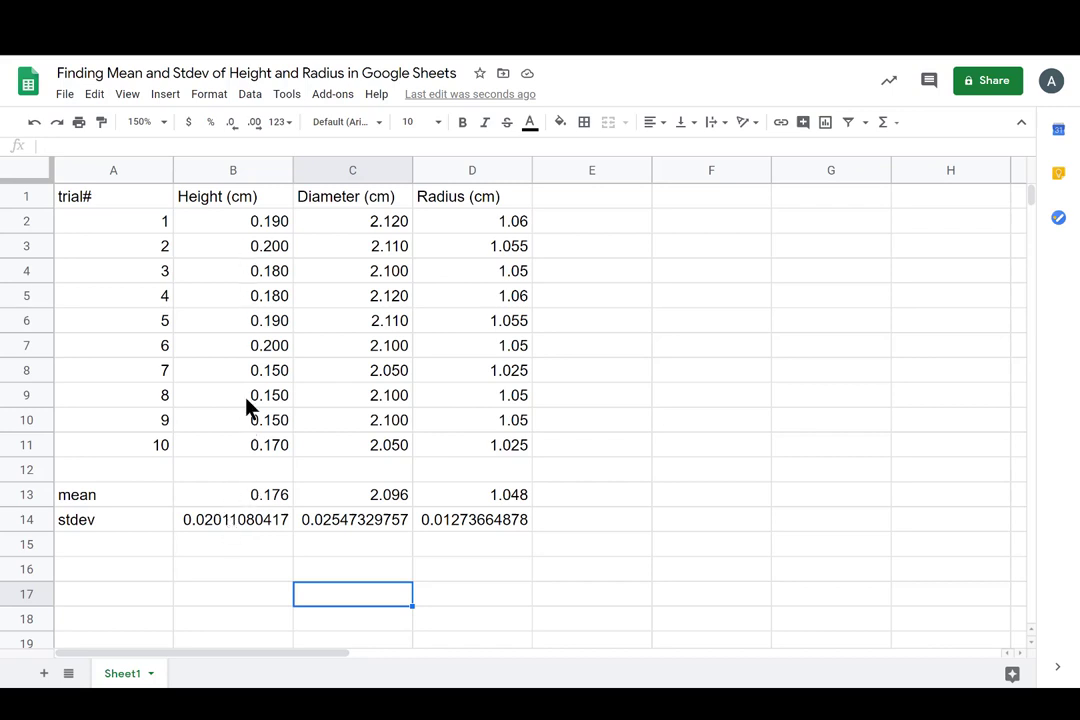
{"action": "mouse_move", "coordinate": [490, 530]}
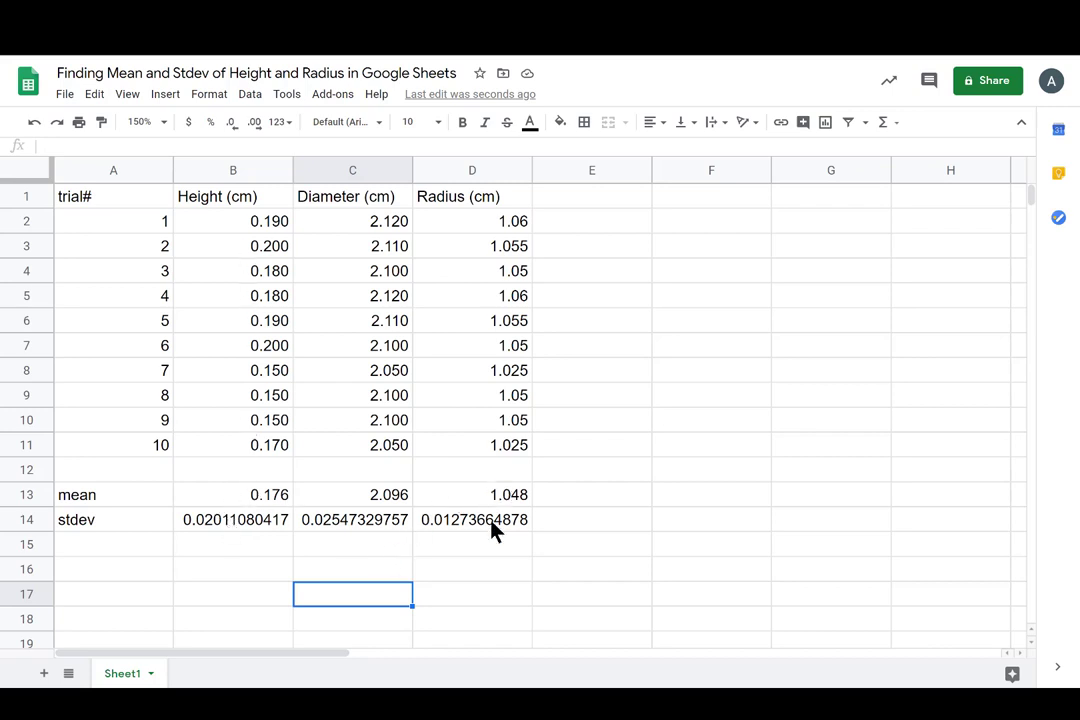
{"action": "mouse_move", "coordinate": [576, 362]}
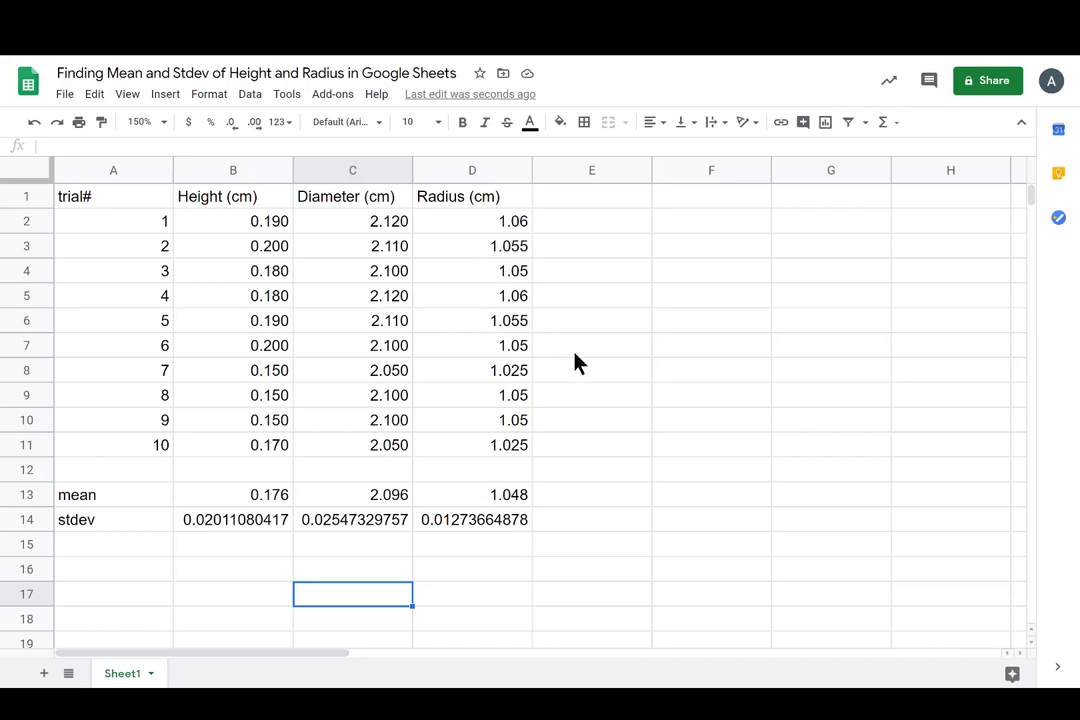
{"action": "mouse_move", "coordinate": [672, 328]}
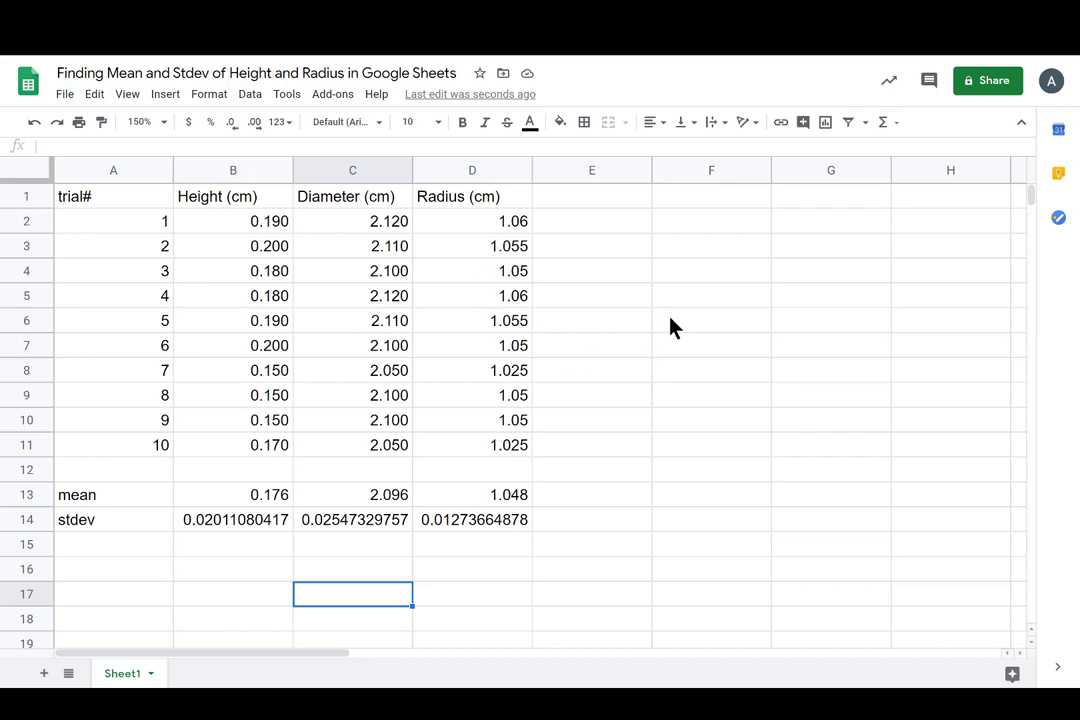
{"action": "left_click", "coordinate": [712, 320]}
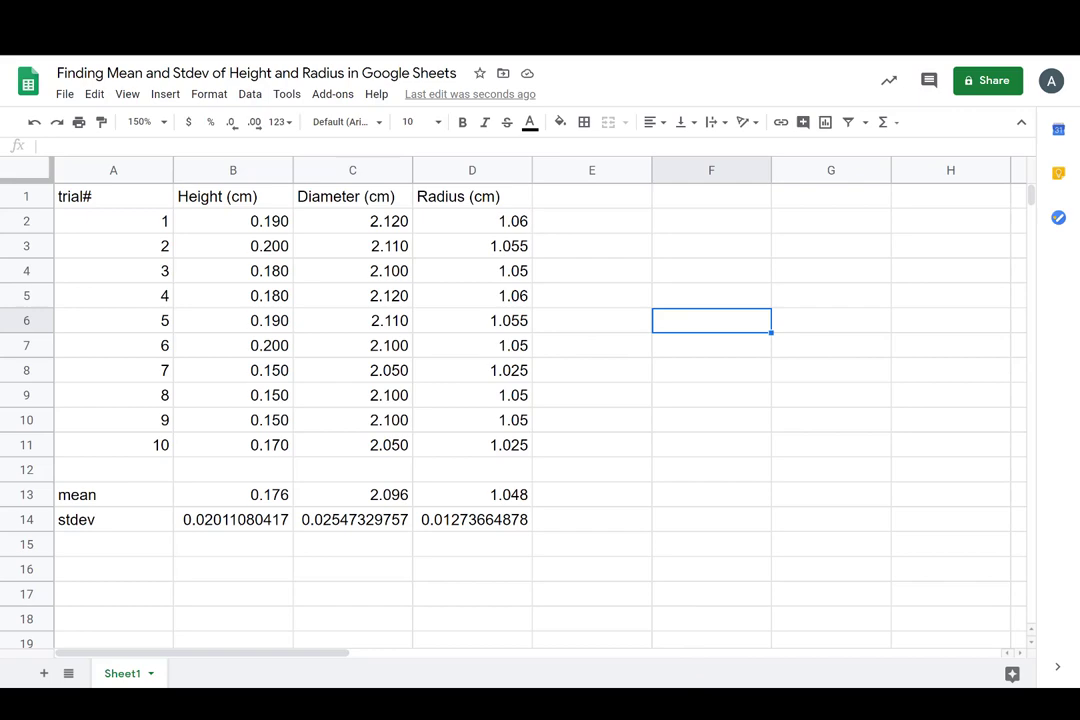